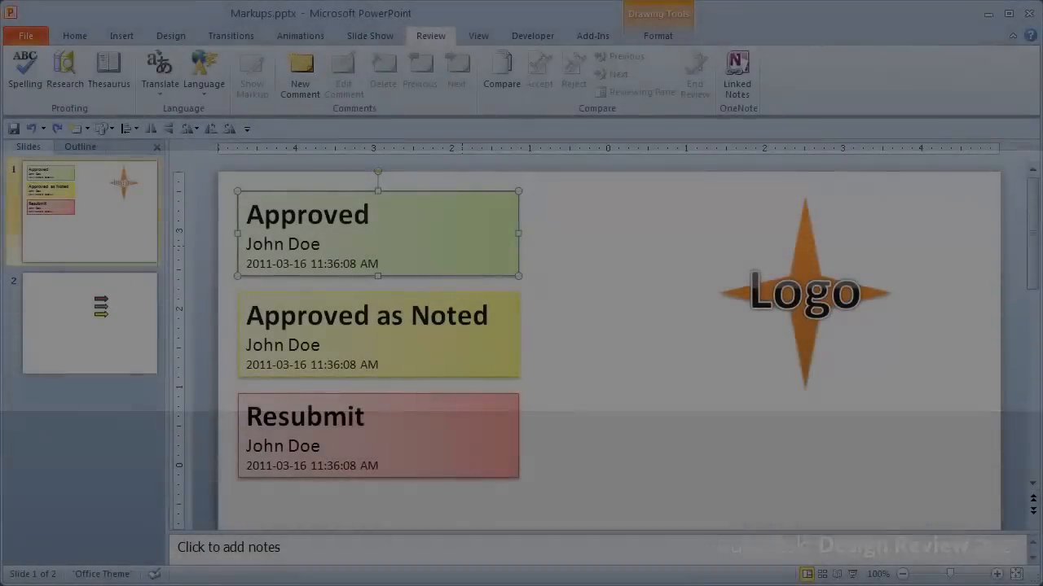
Copy the Approved stamp and arrow graphics from PowerPoint onto the Design Review sheet.
key(Ctrl+c)
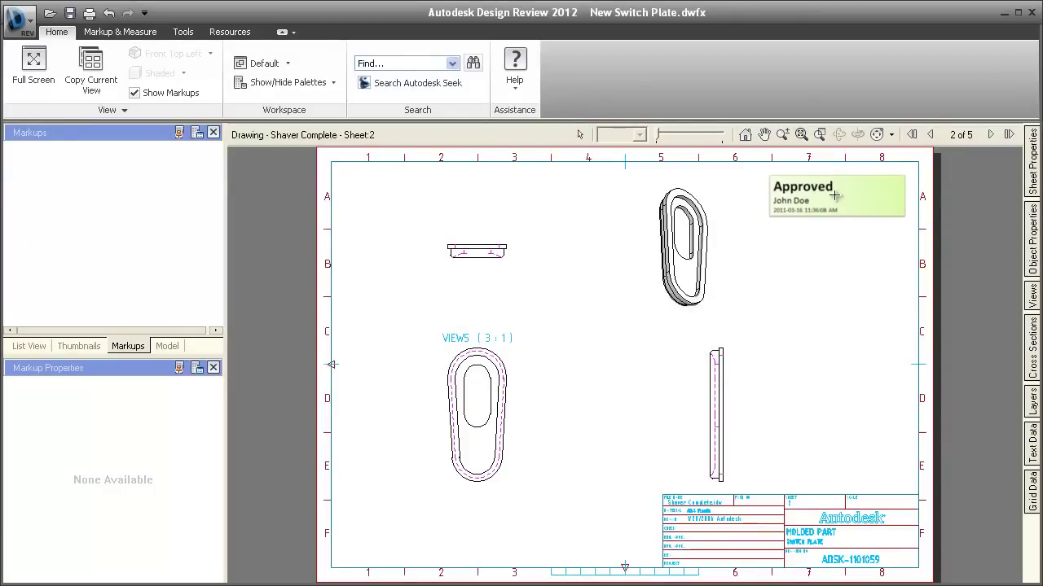
click(831, 196)
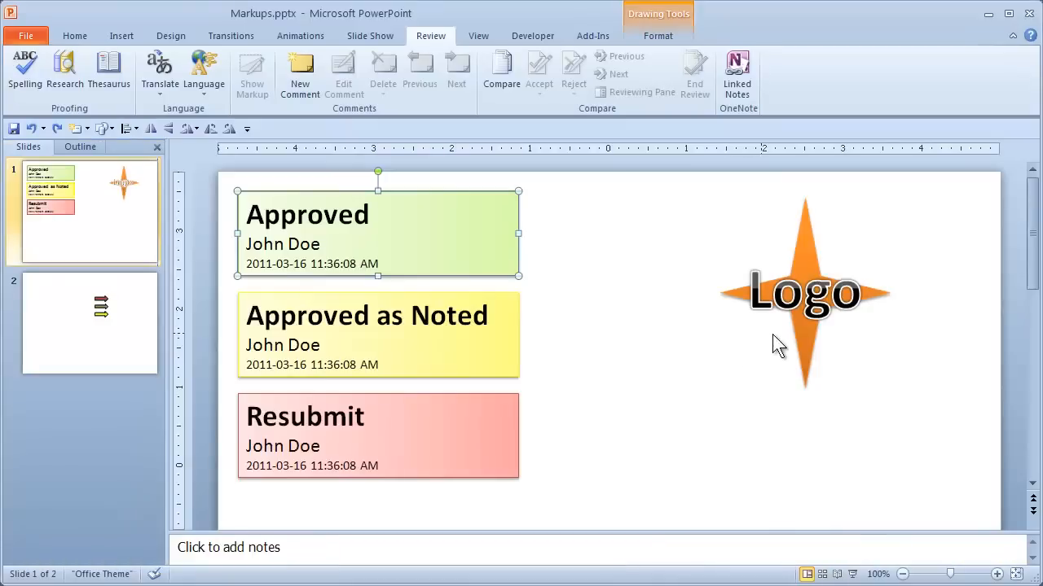
key(ctrl+c)
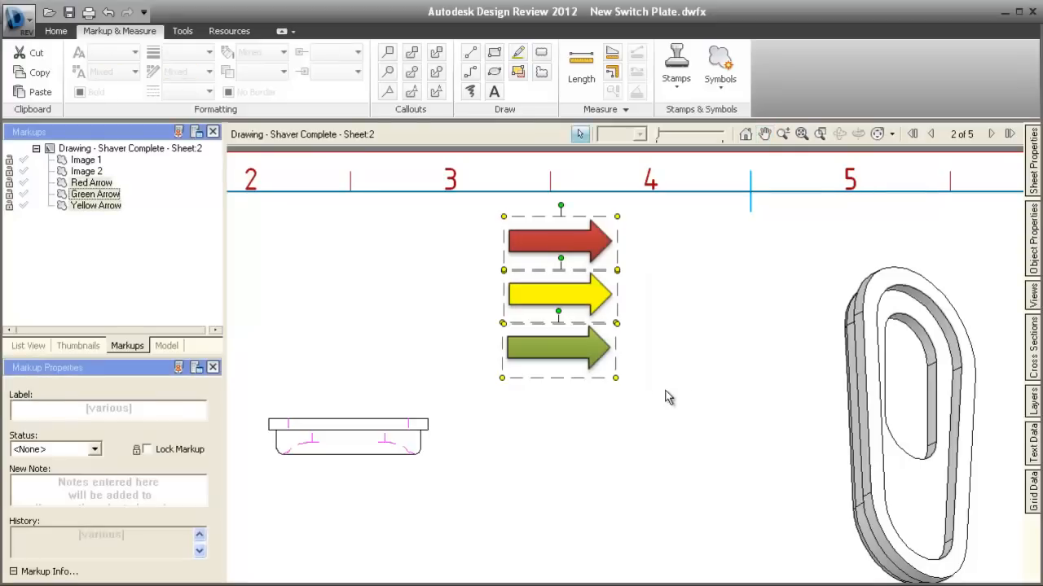
Create an 'Arrows' symbol catalog from the selected arrows and place a Green Arrow beside the switch plate.
click(720, 65)
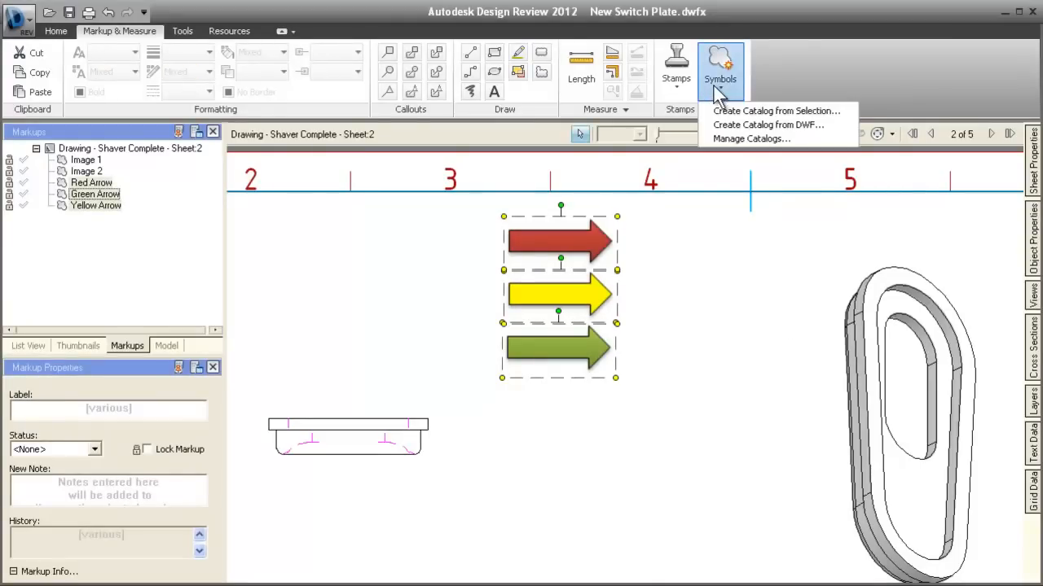
click(772, 111)
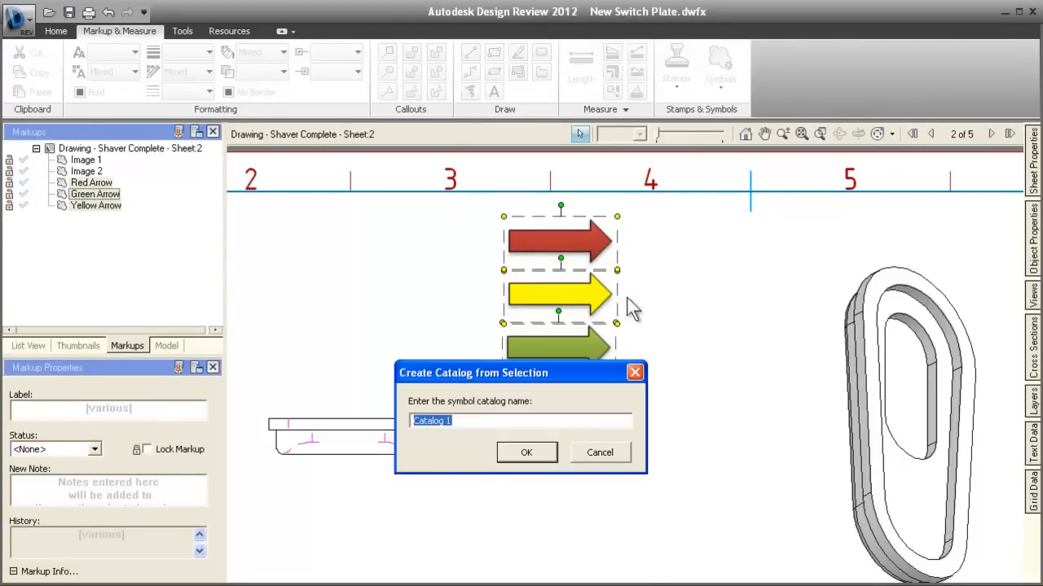
text(Arrows)
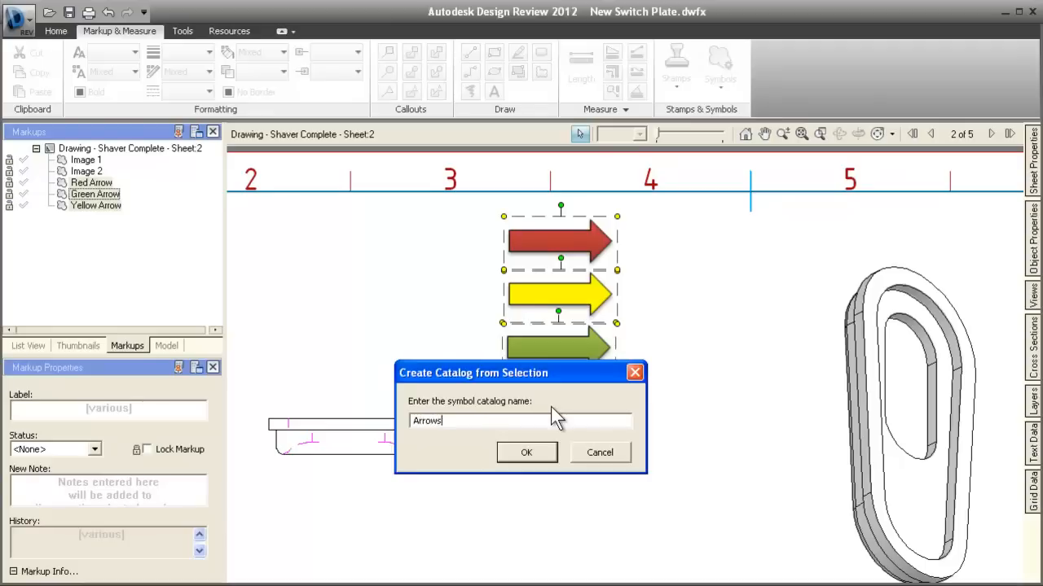
click(526, 452)
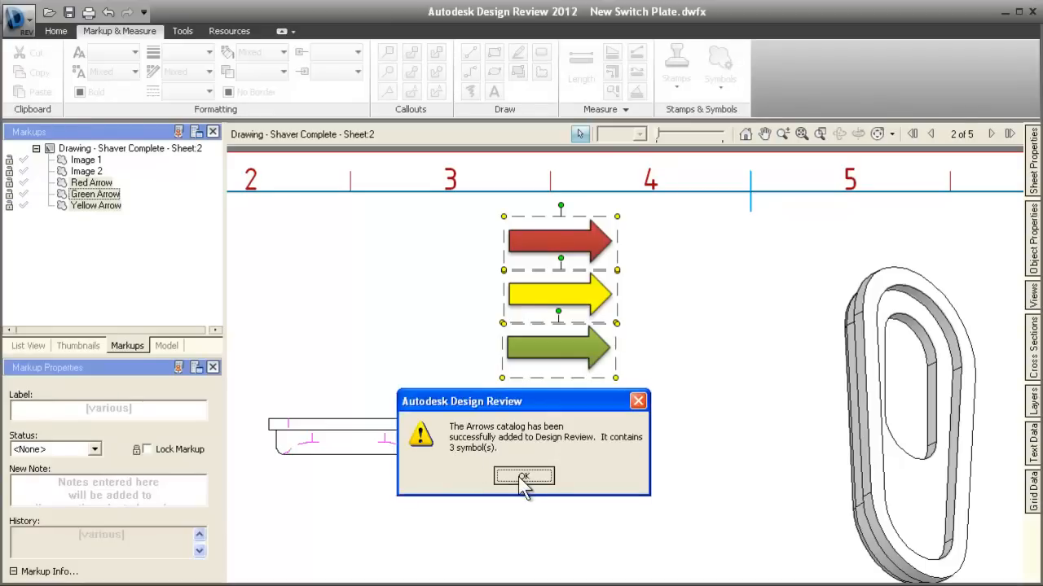
click(523, 477)
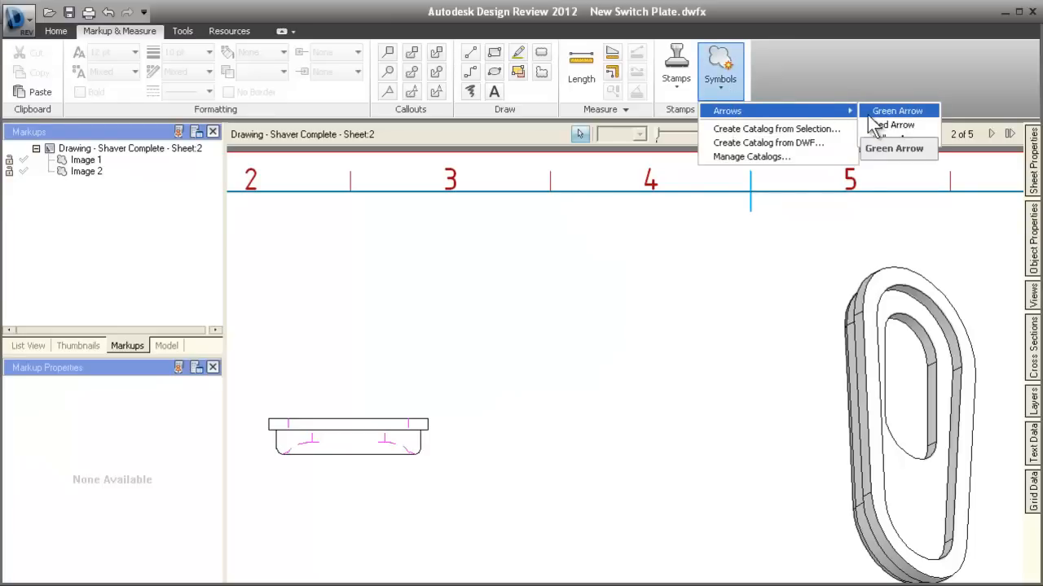
click(903, 110)
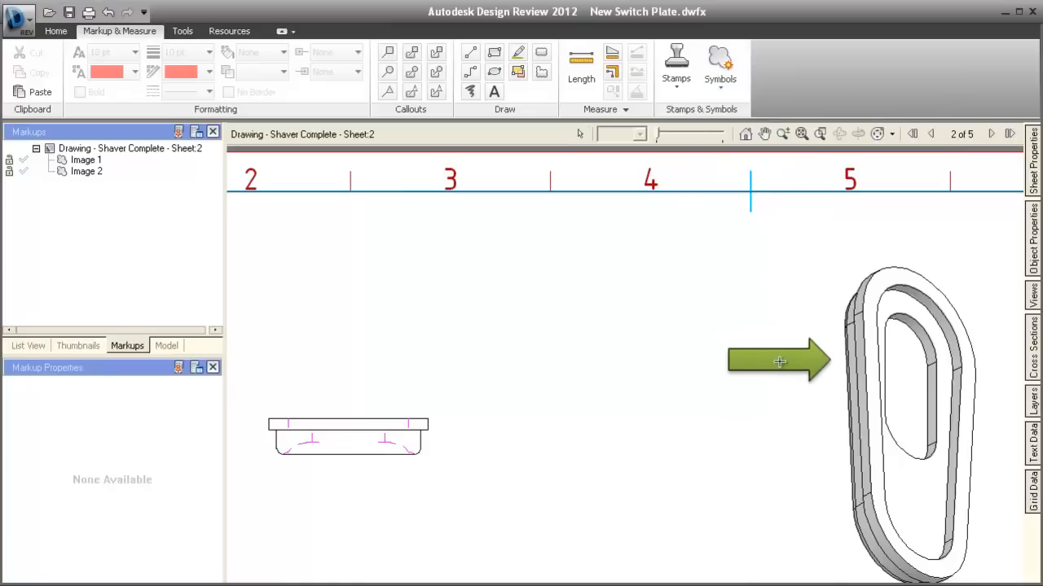
click(778, 363)
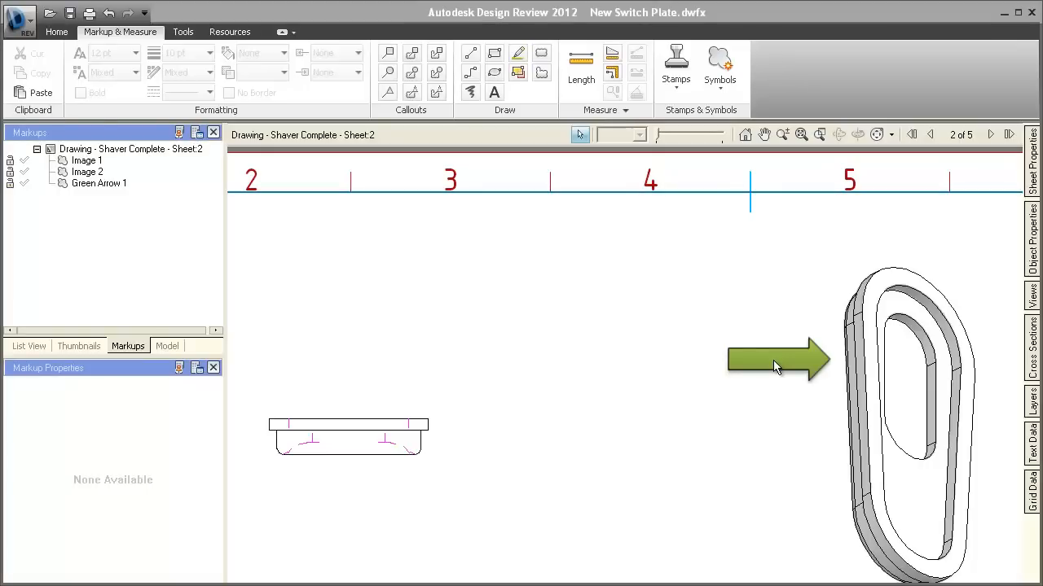
Import the Numbers.sym catalog through Manage Catalogs.
click(719, 65)
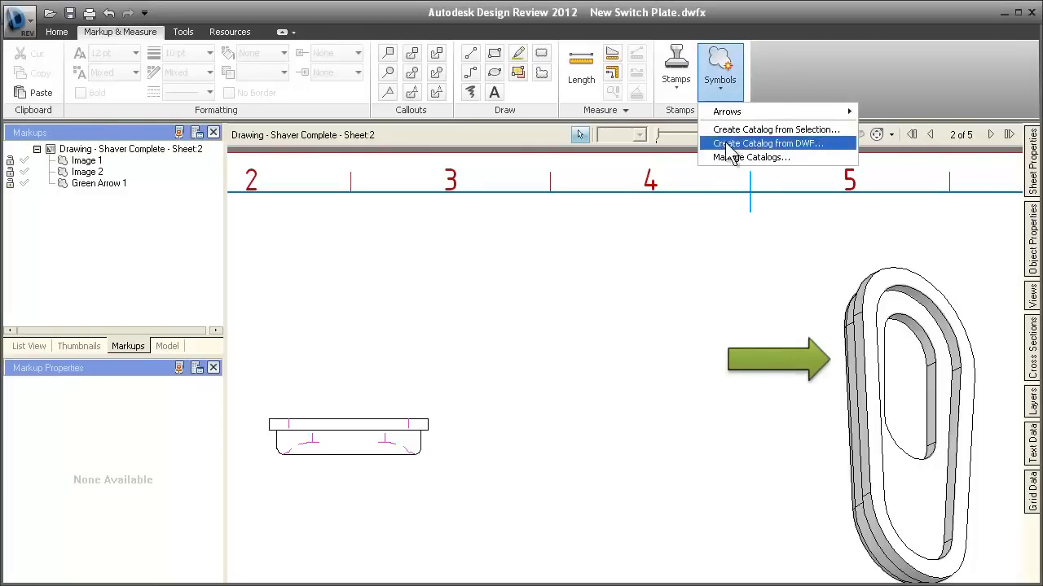
click(751, 158)
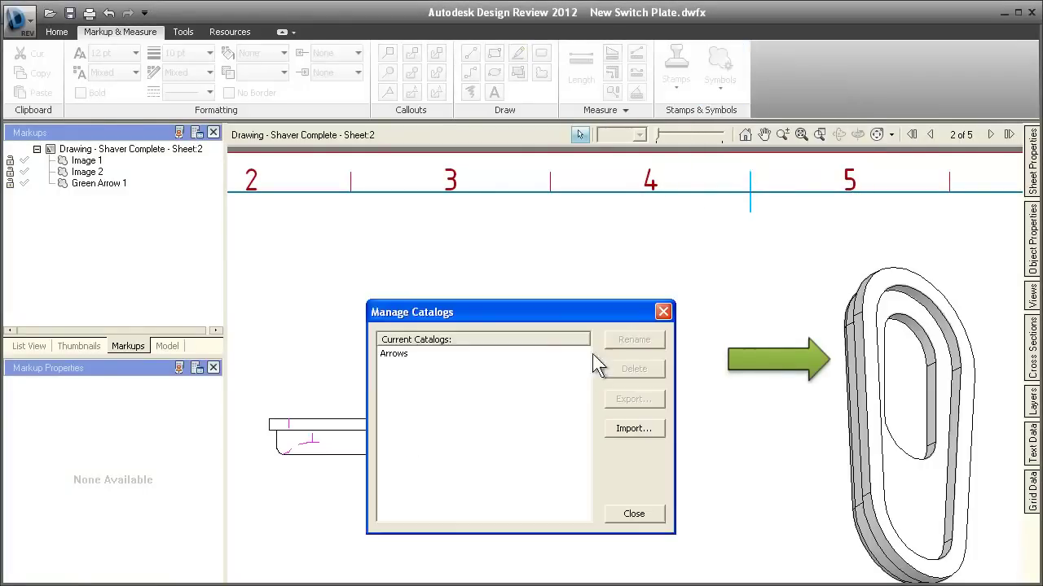
click(634, 428)
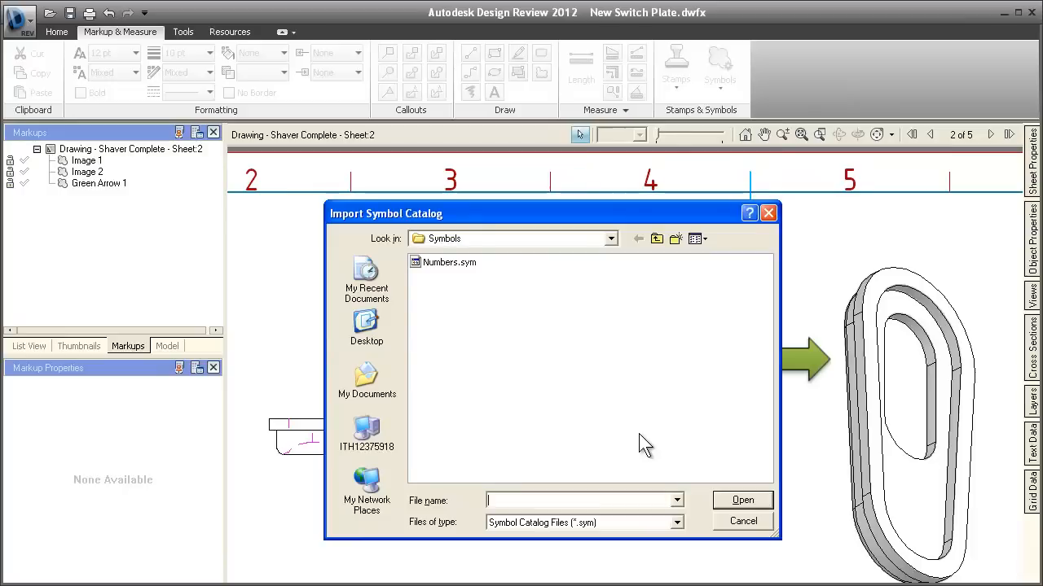
click(449, 262)
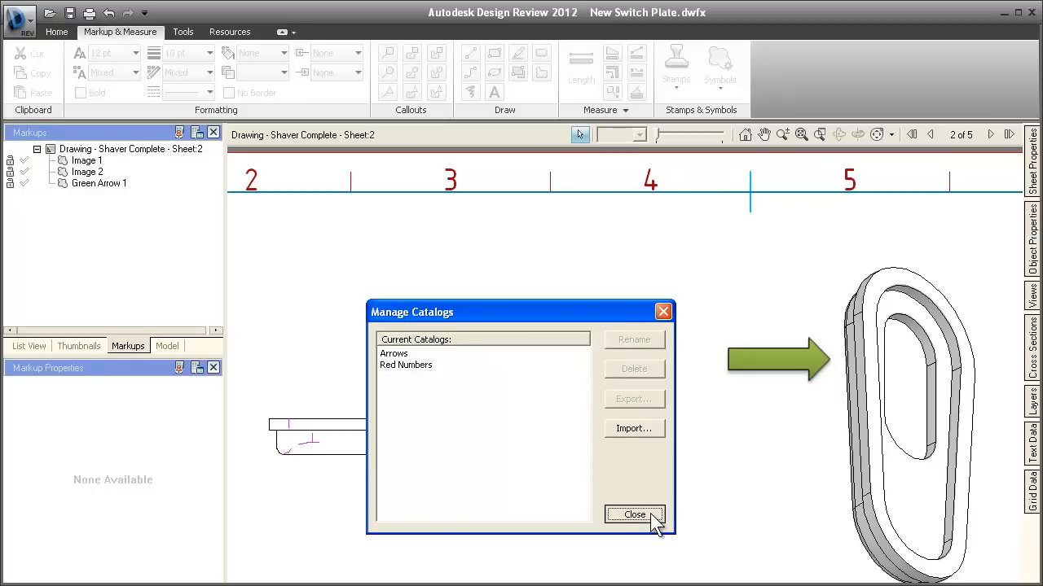
click(635, 514)
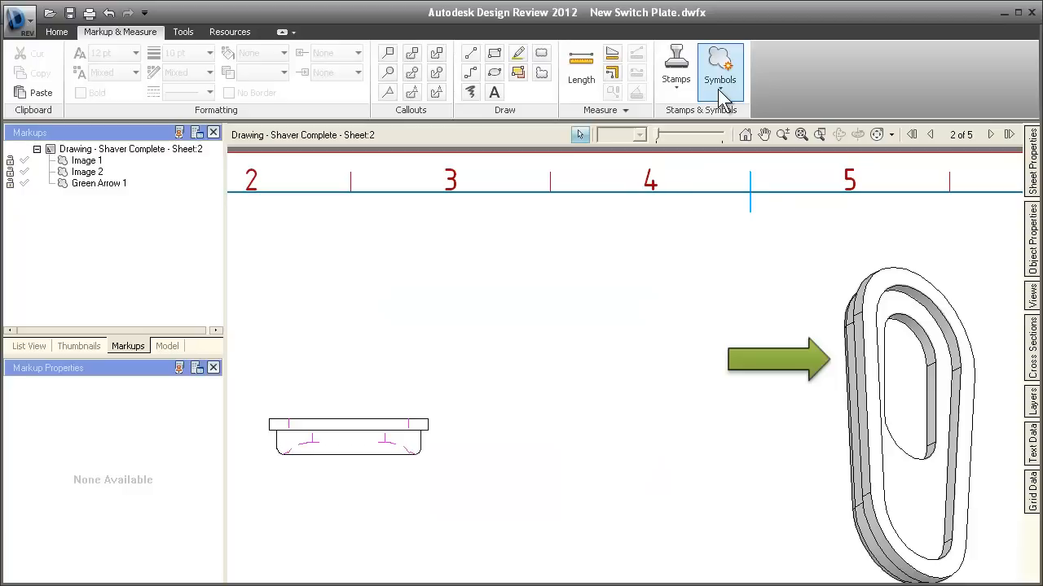
Place a red number 1 symbol above the green arrow.
click(720, 69)
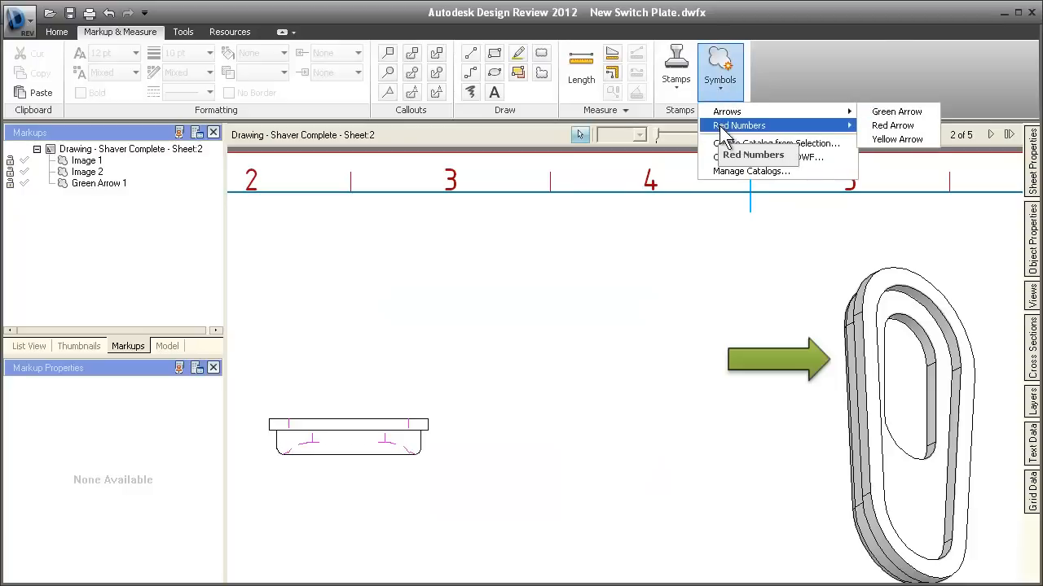
click(752, 154)
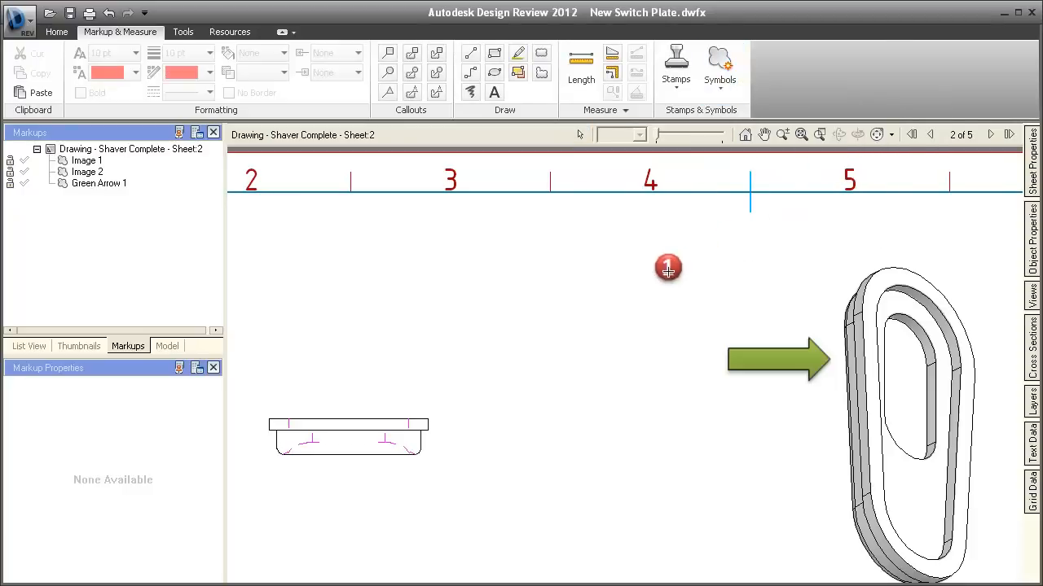
click(667, 267)
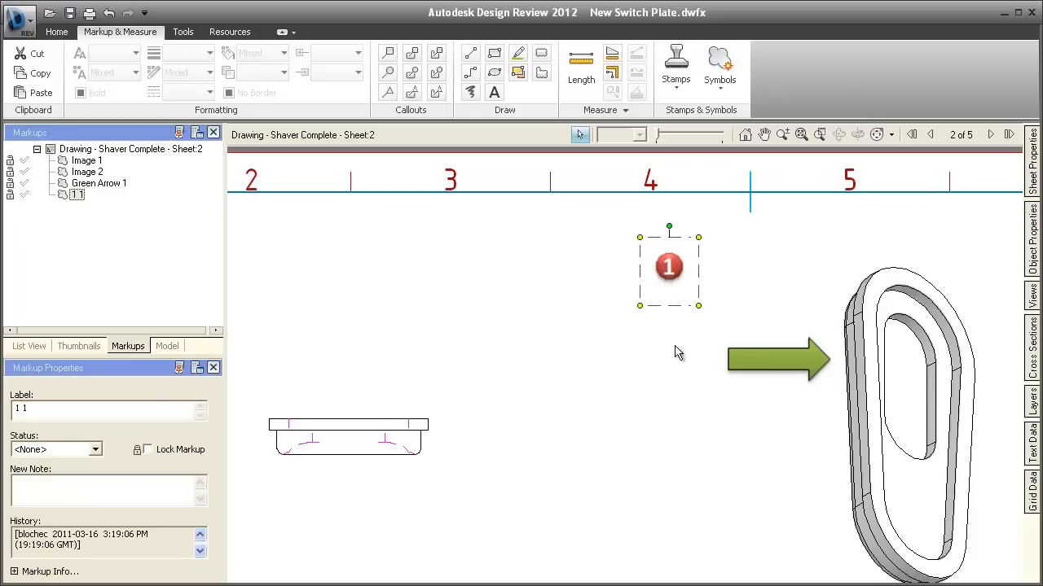
Export the Arrows catalog as Arrows.sym.
click(720, 69)
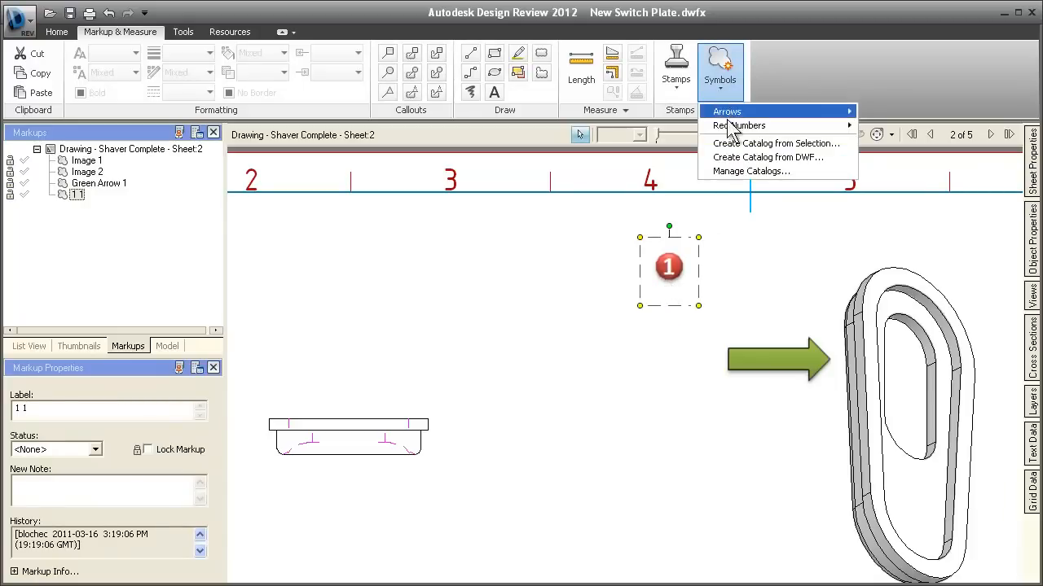
click(751, 171)
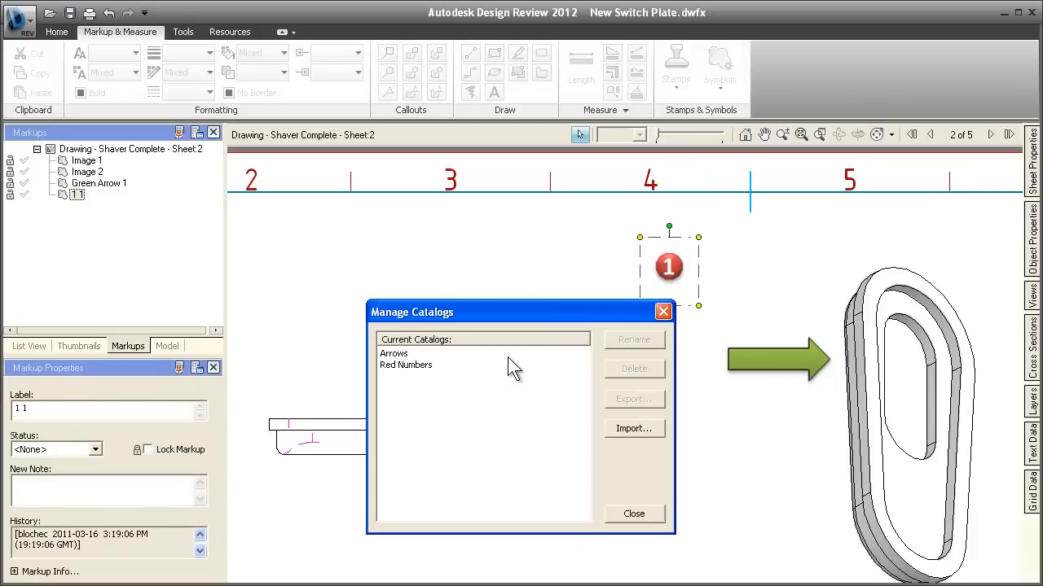
click(393, 353)
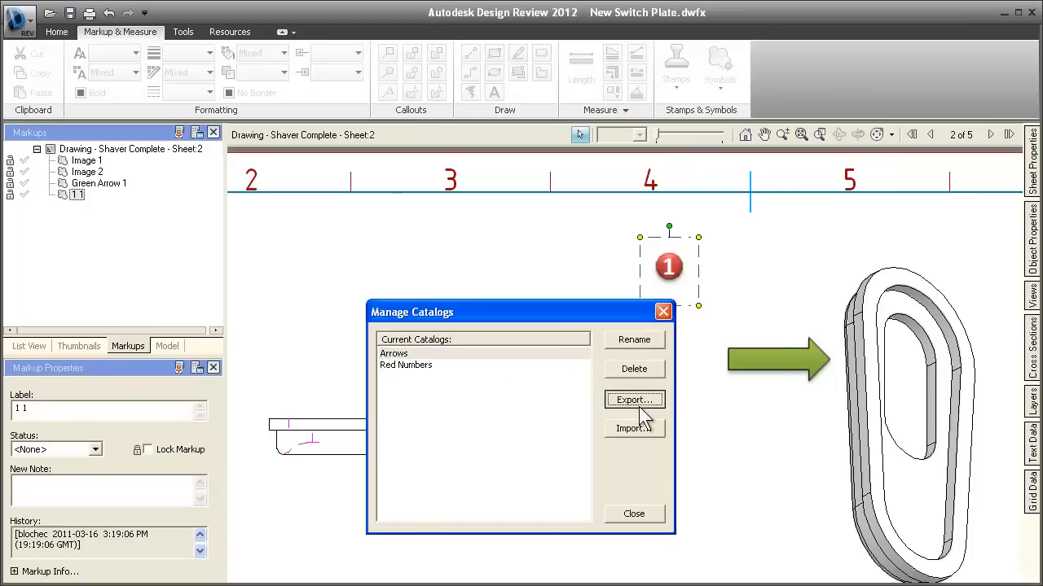
click(634, 399)
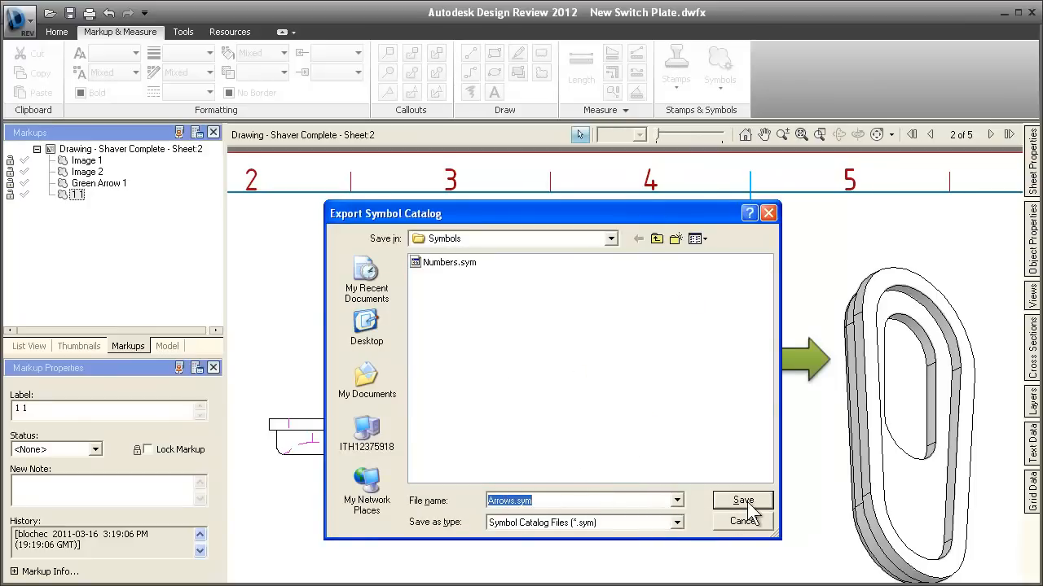
click(747, 500)
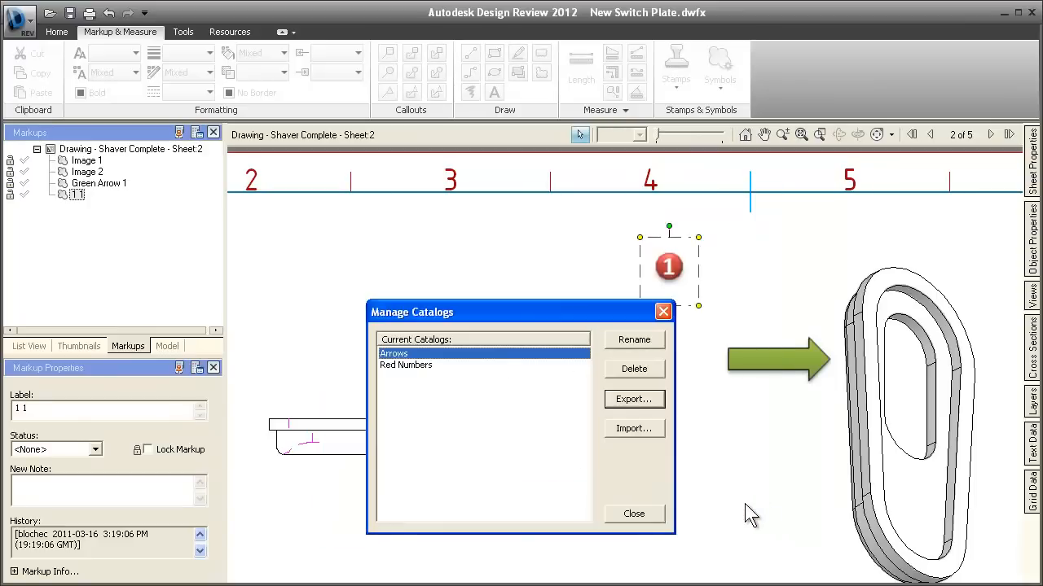
click(633, 513)
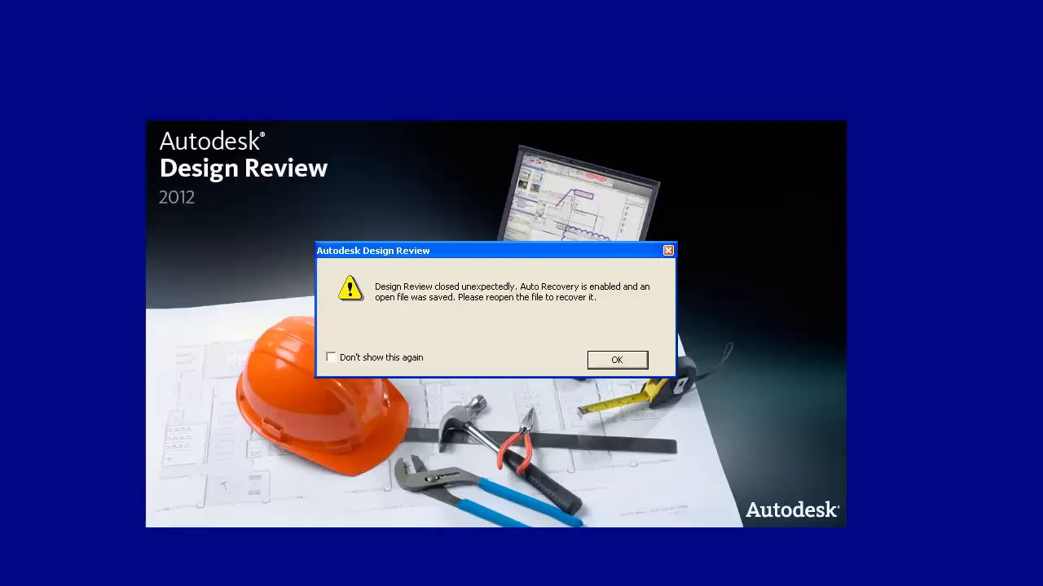
mouse_move(632, 411)
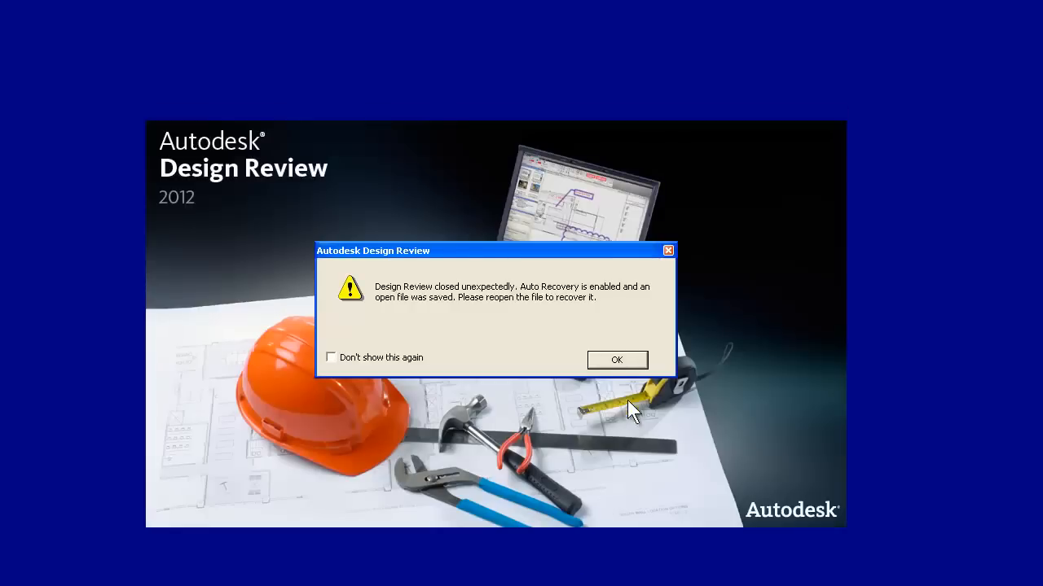
mouse_move(609, 320)
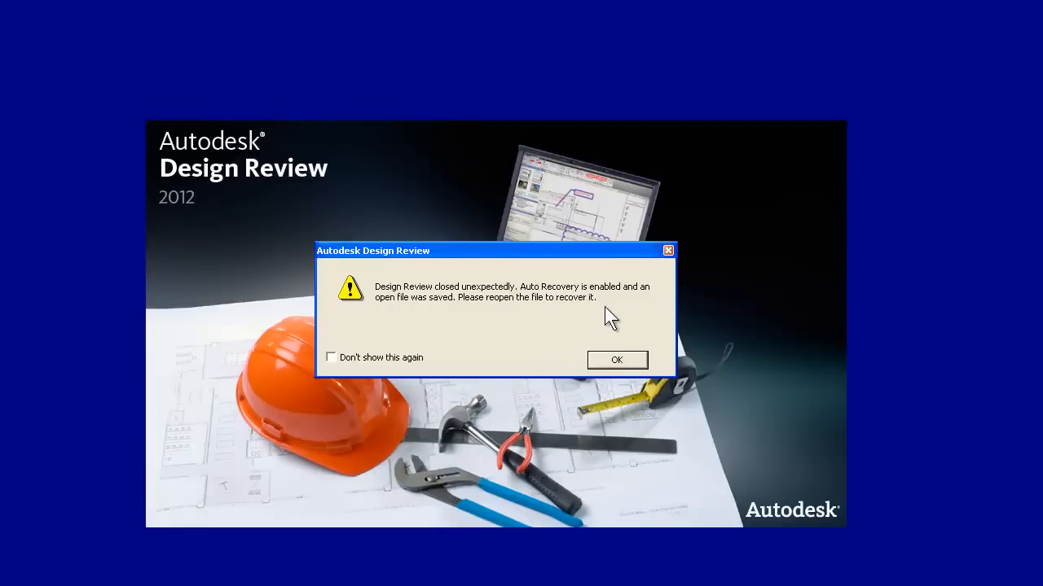
Dismiss the shutdown notice and restore the newer auto-saved New Switch Plate.dwfx.
click(618, 360)
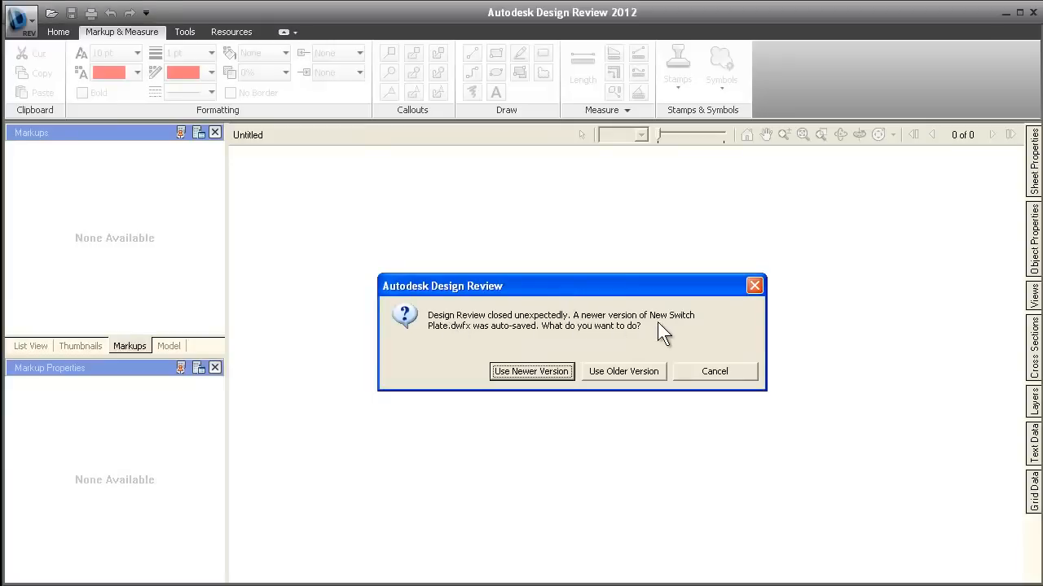
mouse_move(569, 380)
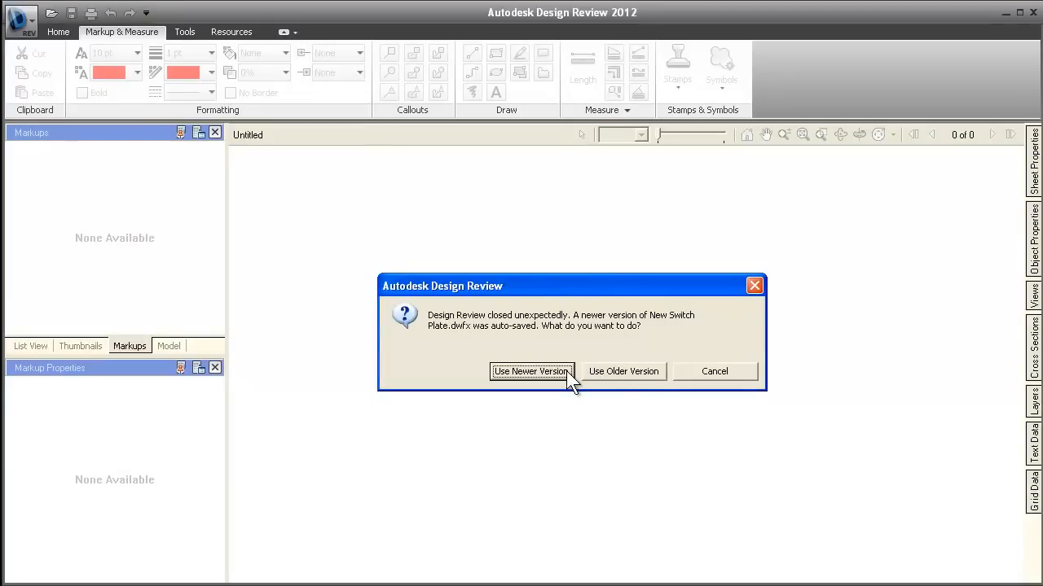
click(531, 372)
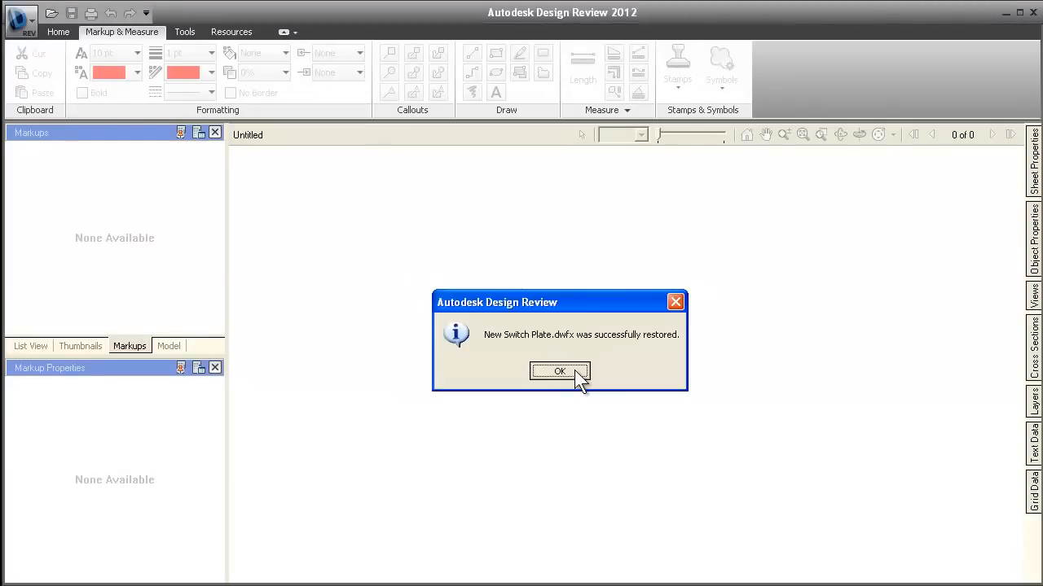
click(559, 371)
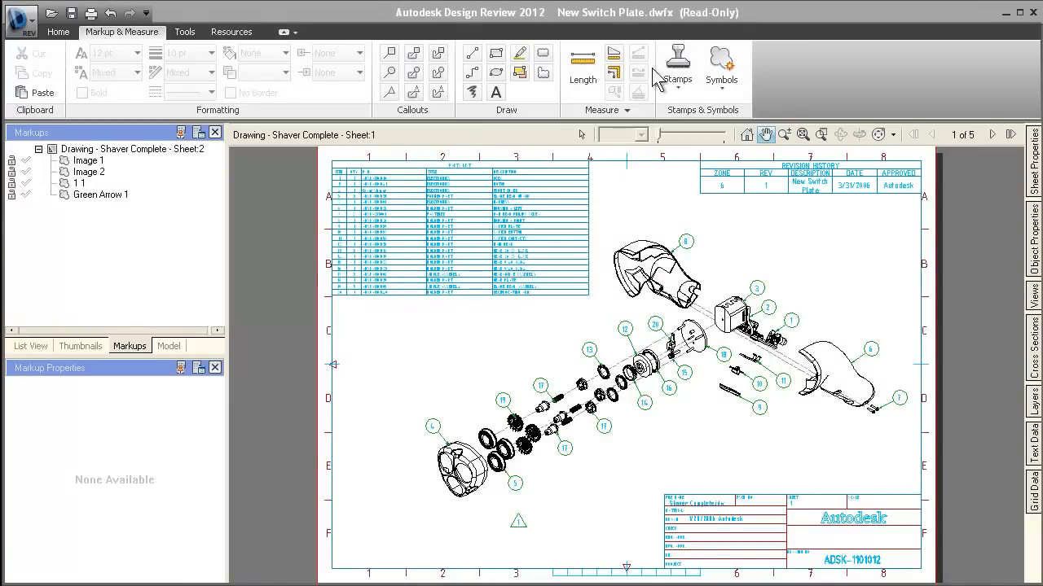
mouse_move(737, 24)
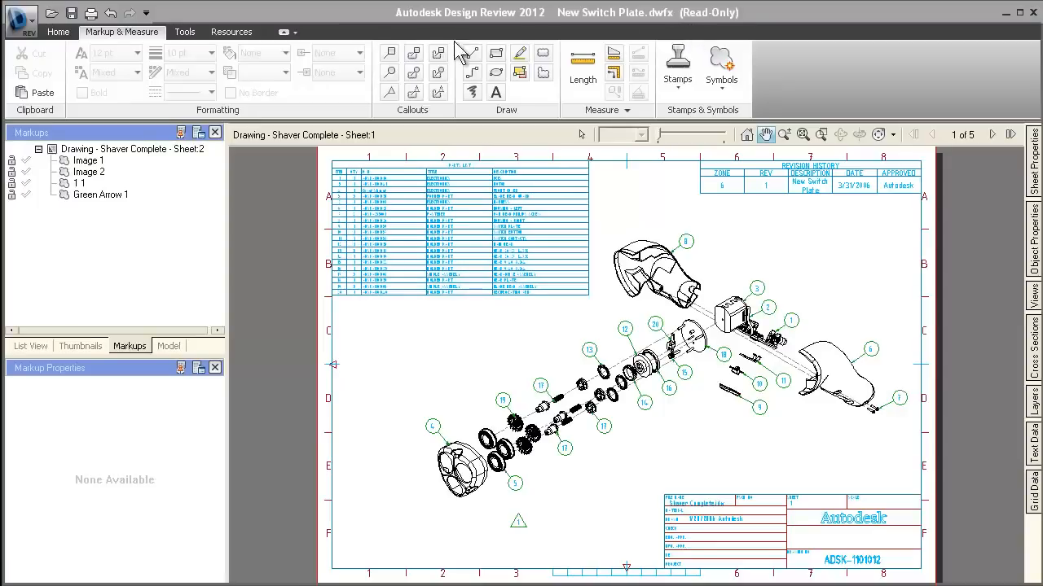
click(232, 31)
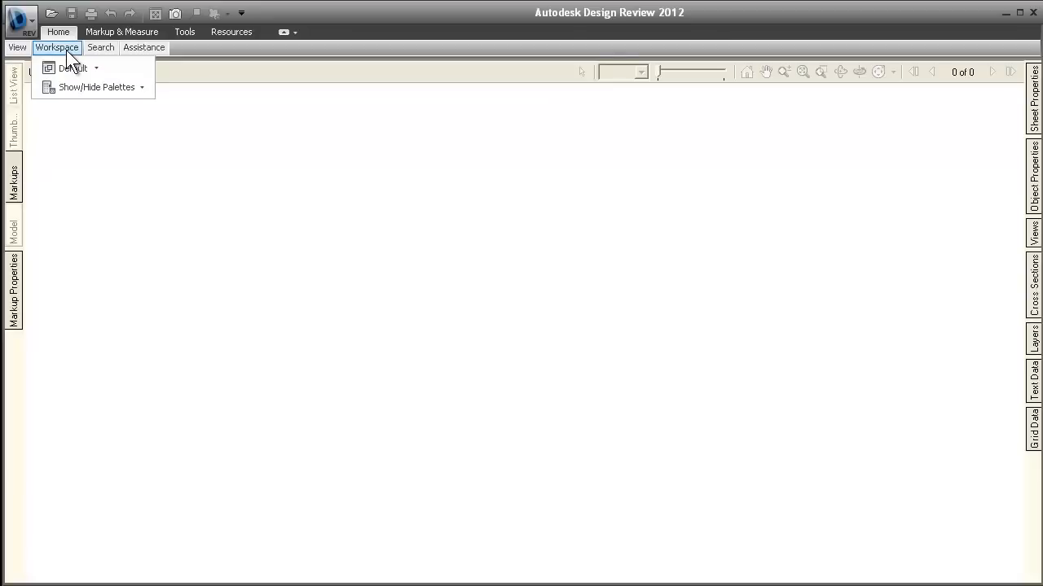
Save the current layout as the 'Company Standard' workspace.
click(96, 68)
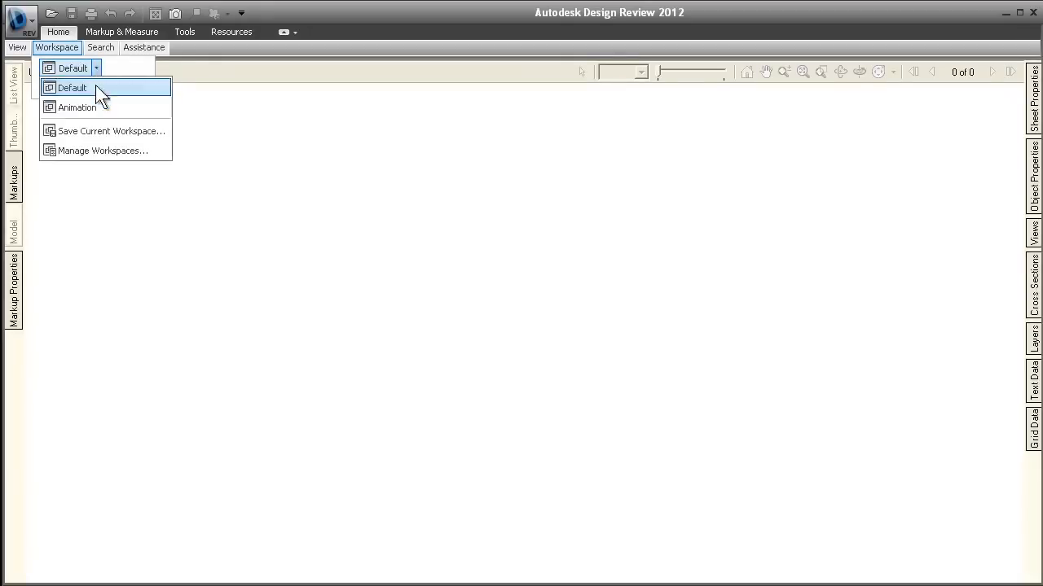
click(112, 130)
text(Company Standard)
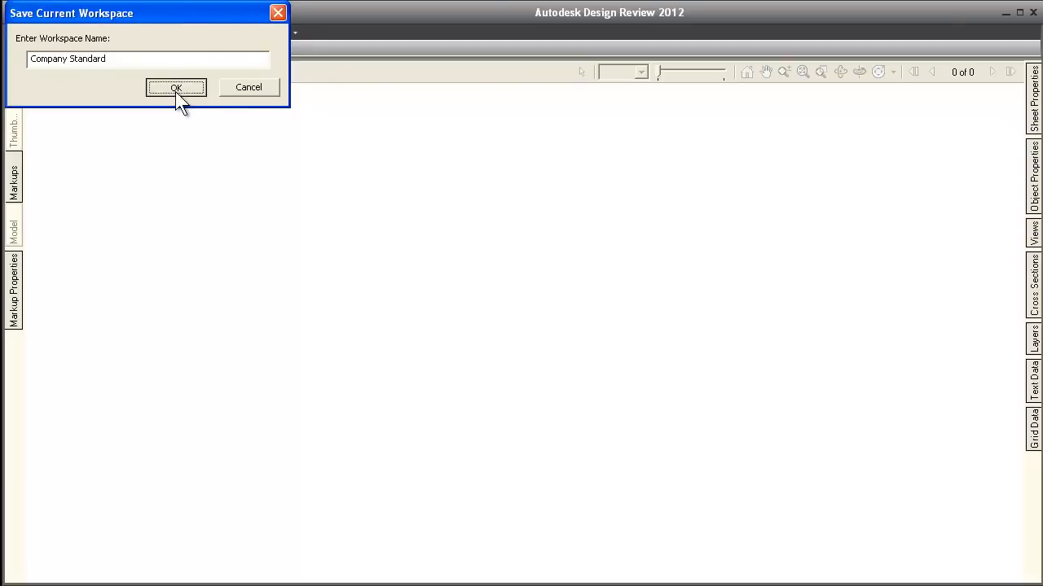
click(176, 87)
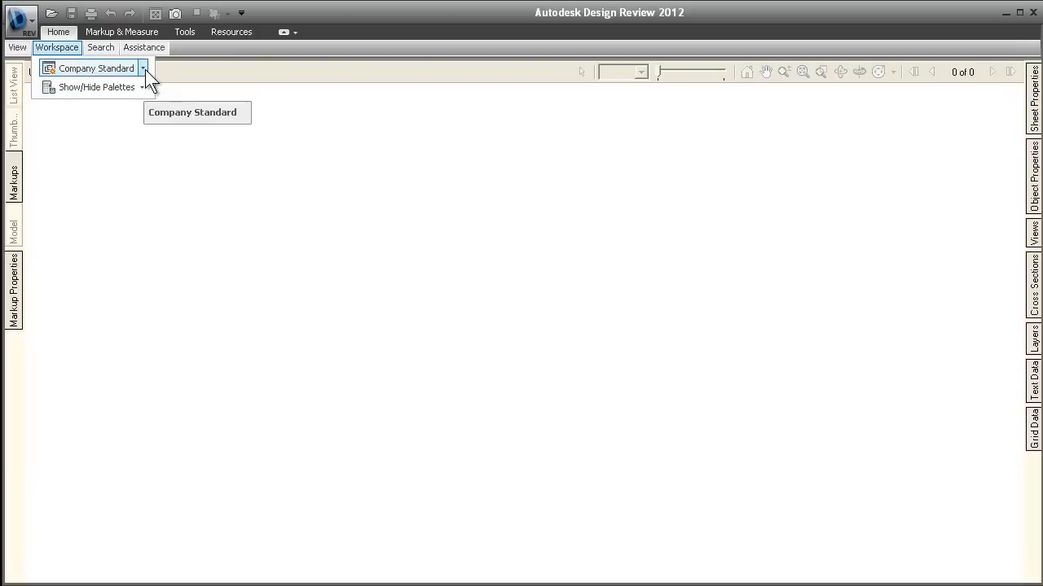
Export the Company Standard workspace to Company Standard.xml in the Workspace folder.
click(143, 68)
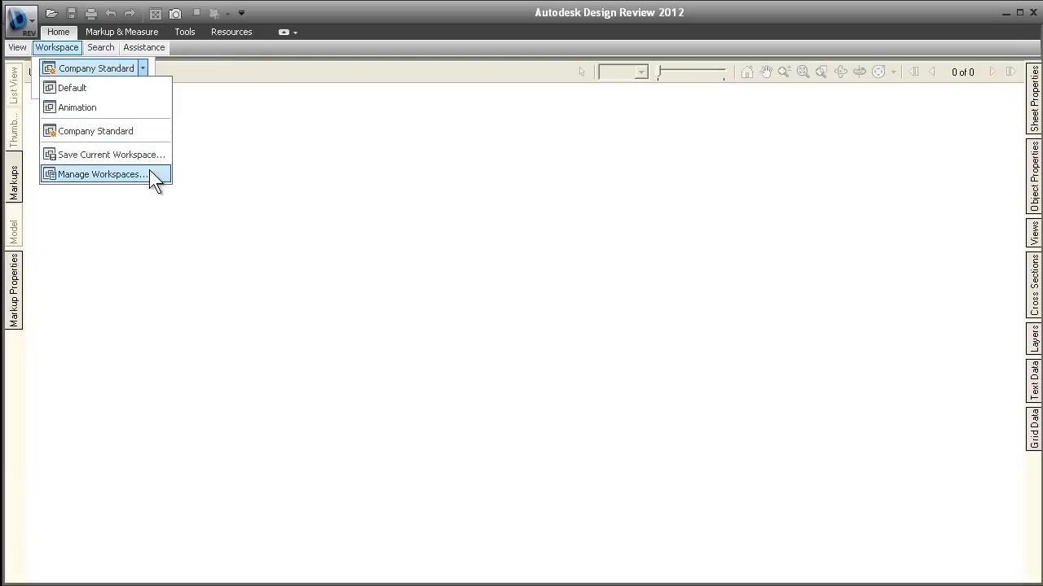
click(103, 173)
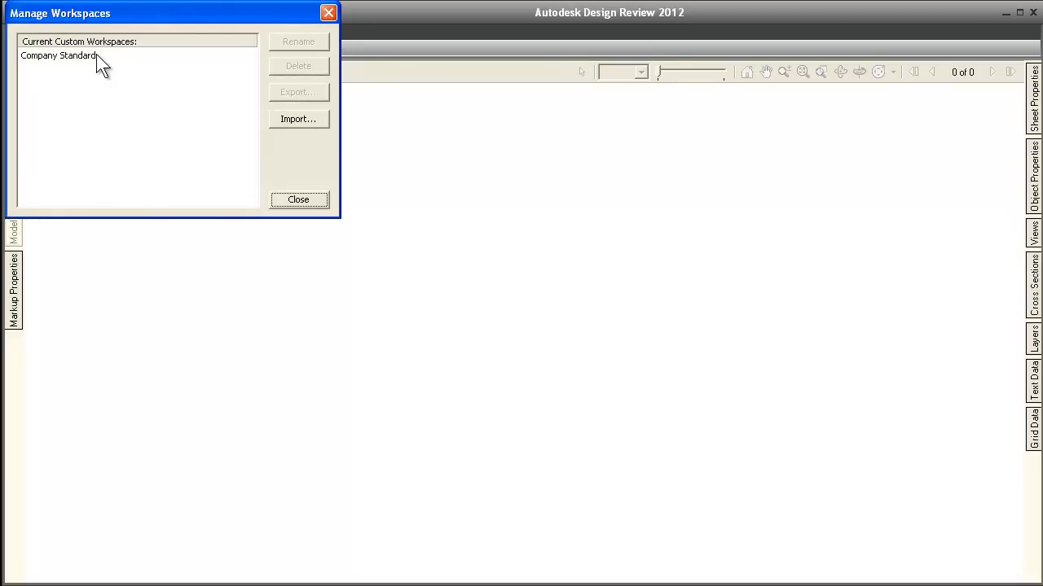
click(299, 91)
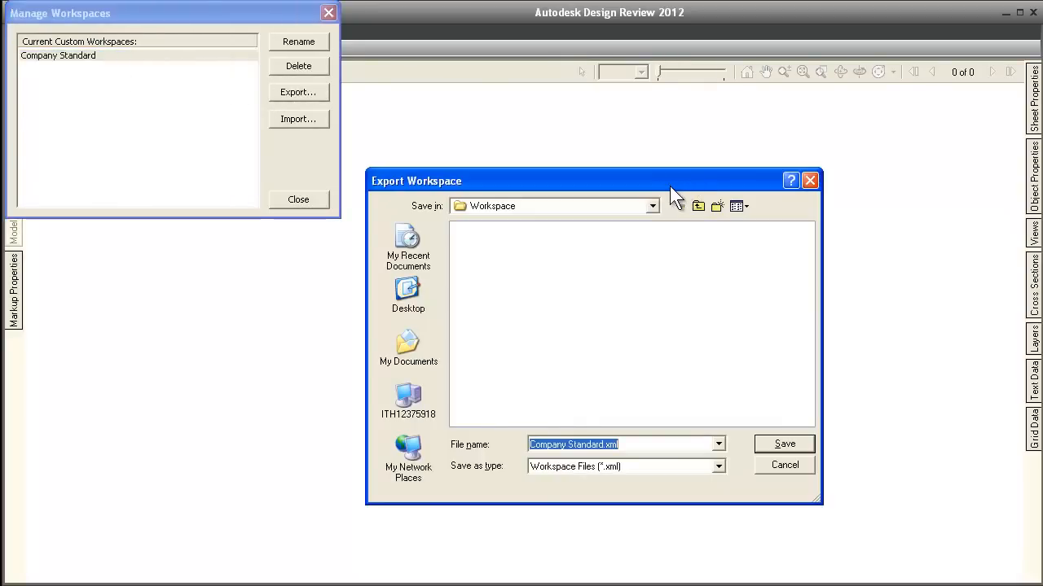
mouse_move(800, 456)
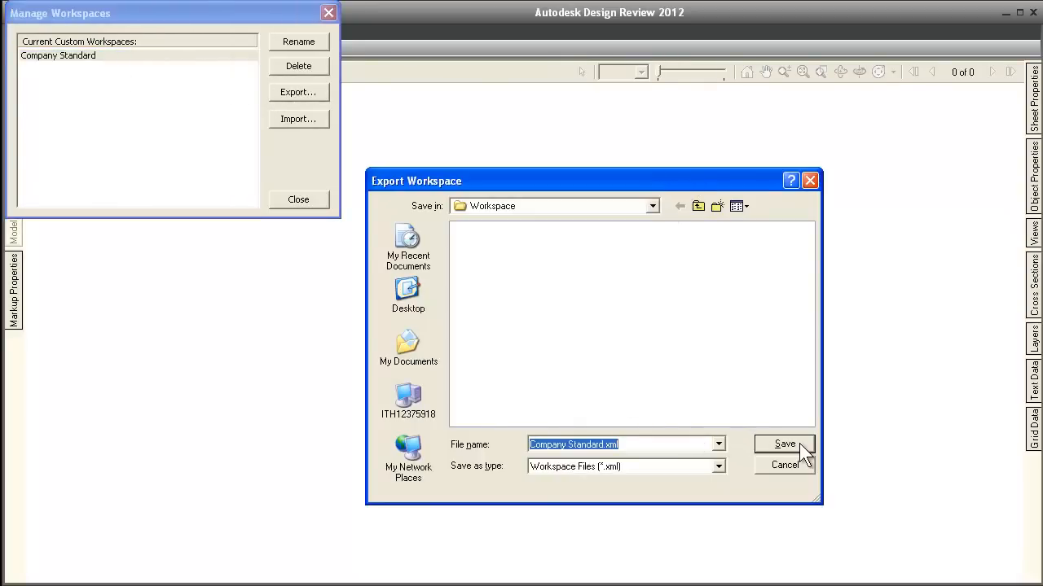
click(785, 444)
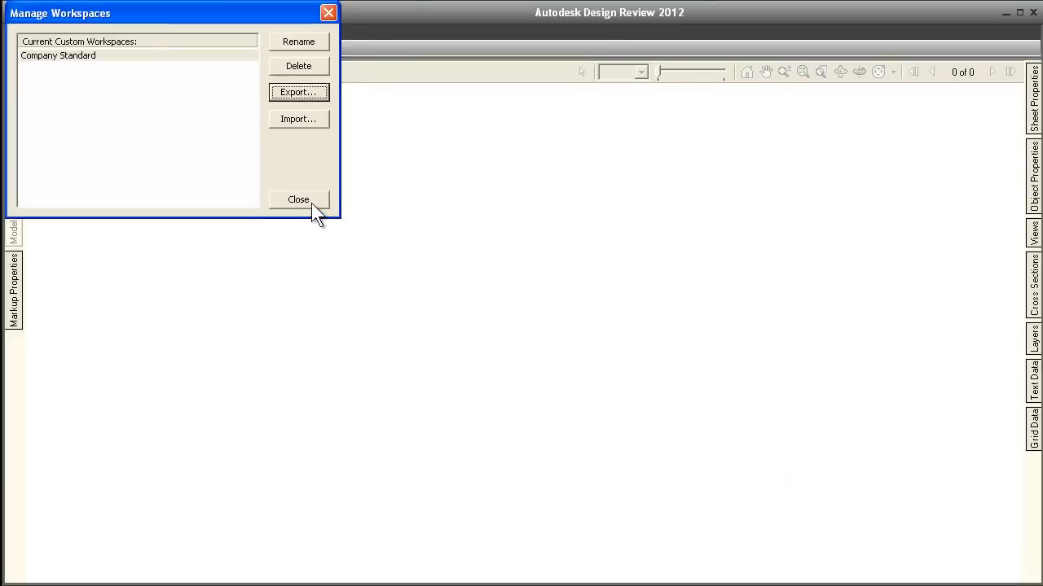
click(298, 199)
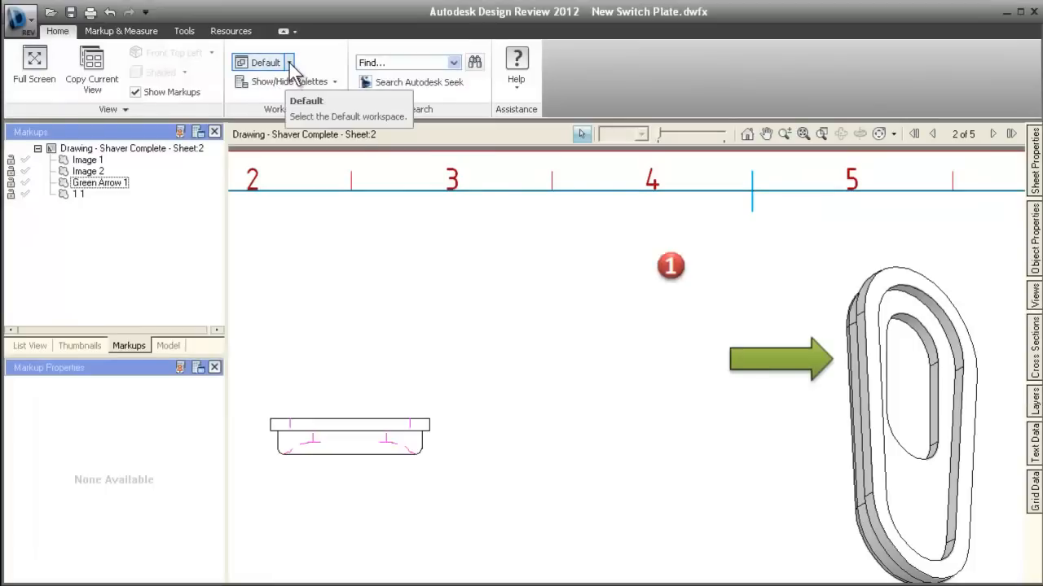
Import the Company Standard.xml workspace file via Manage Workspaces.
click(292, 62)
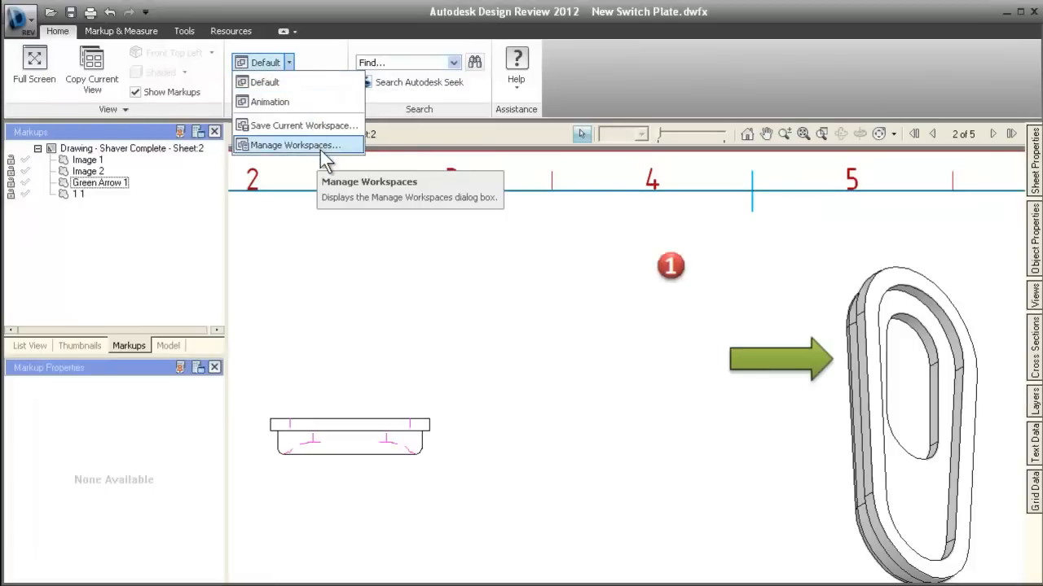
click(296, 119)
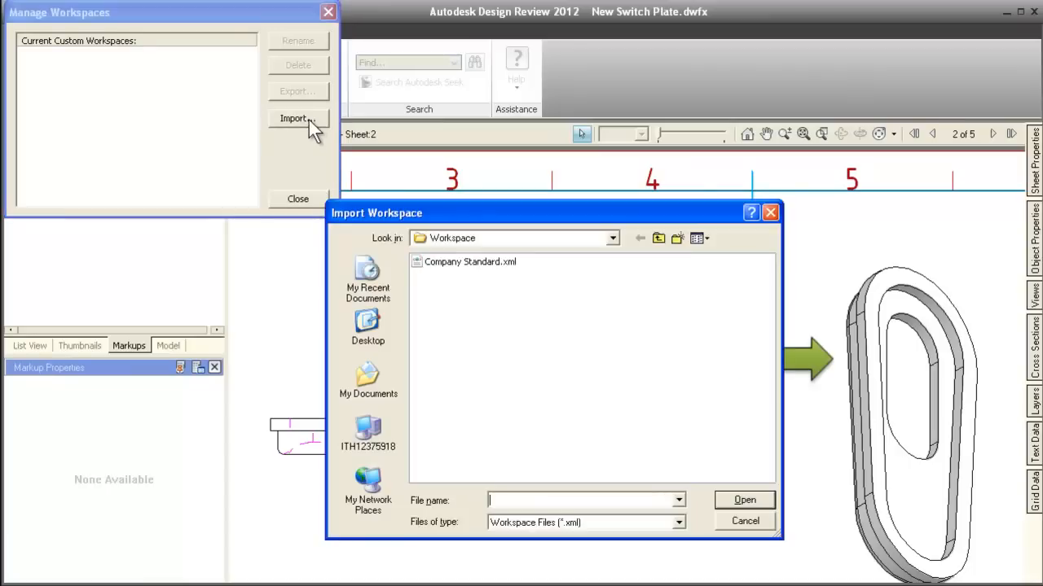
click(470, 261)
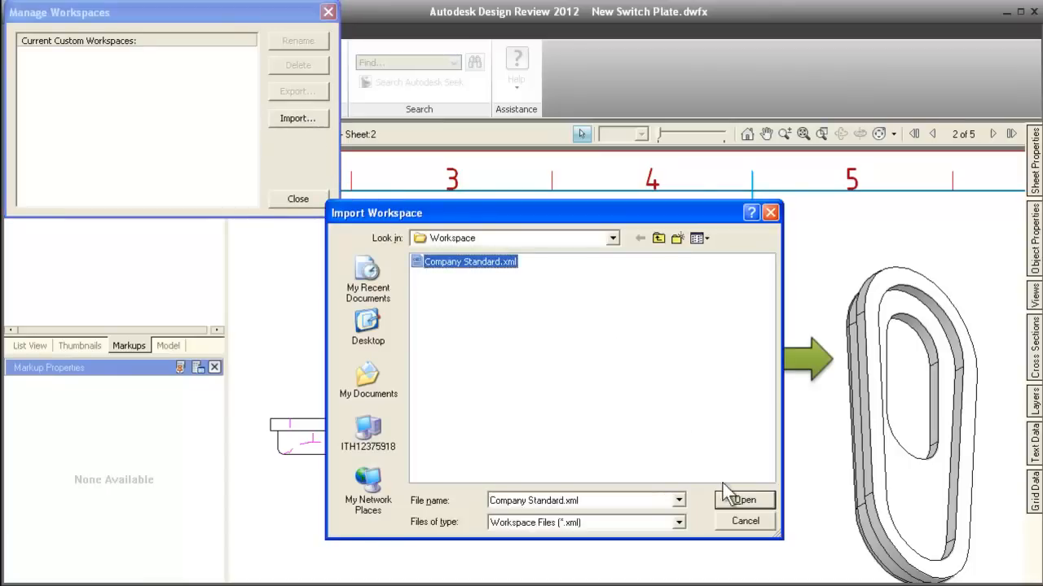
click(767, 499)
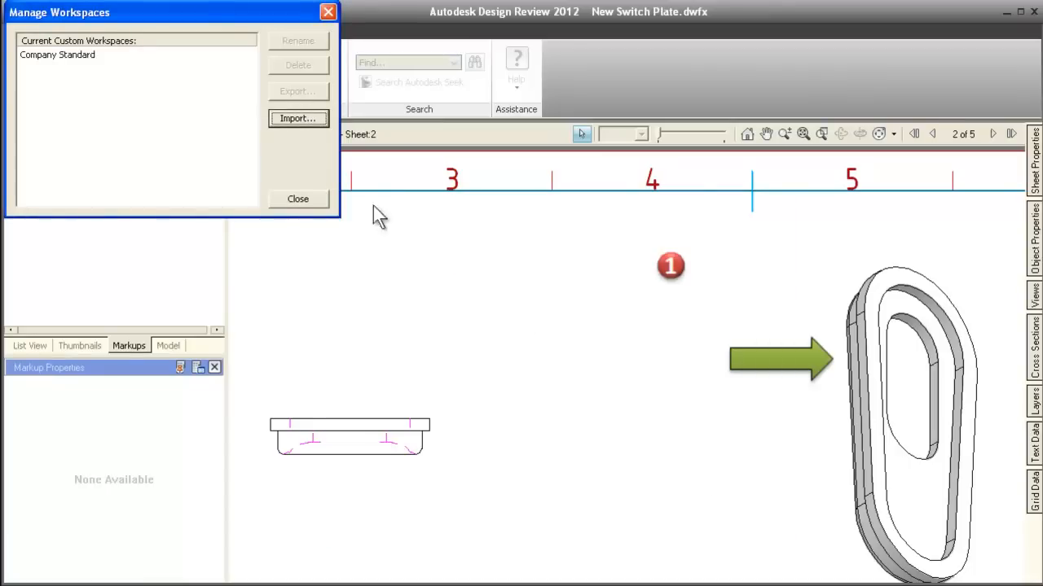
Switch the interface to the Company Standard workspace.
click(57, 59)
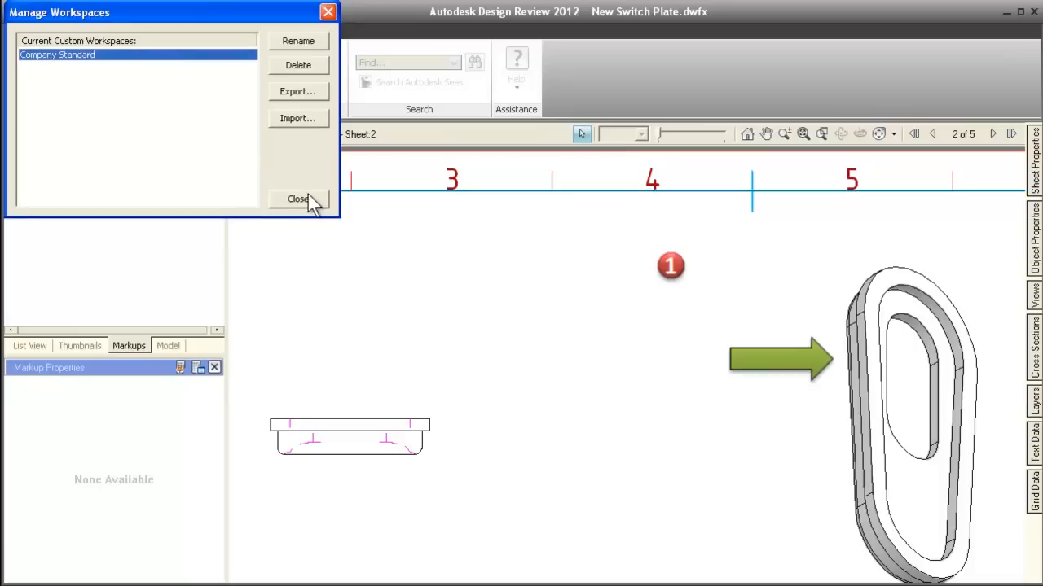
click(298, 199)
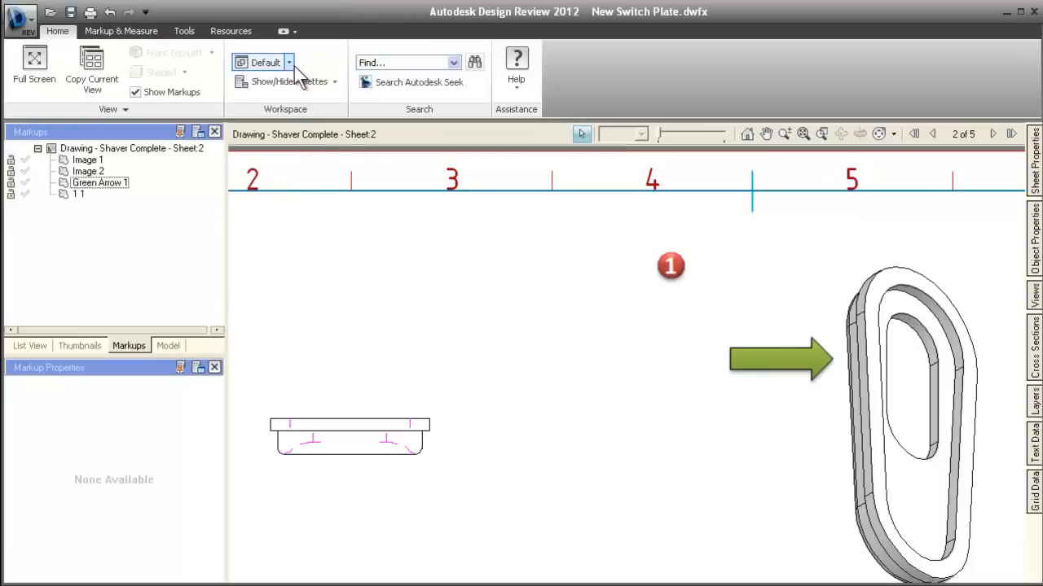
click(291, 62)
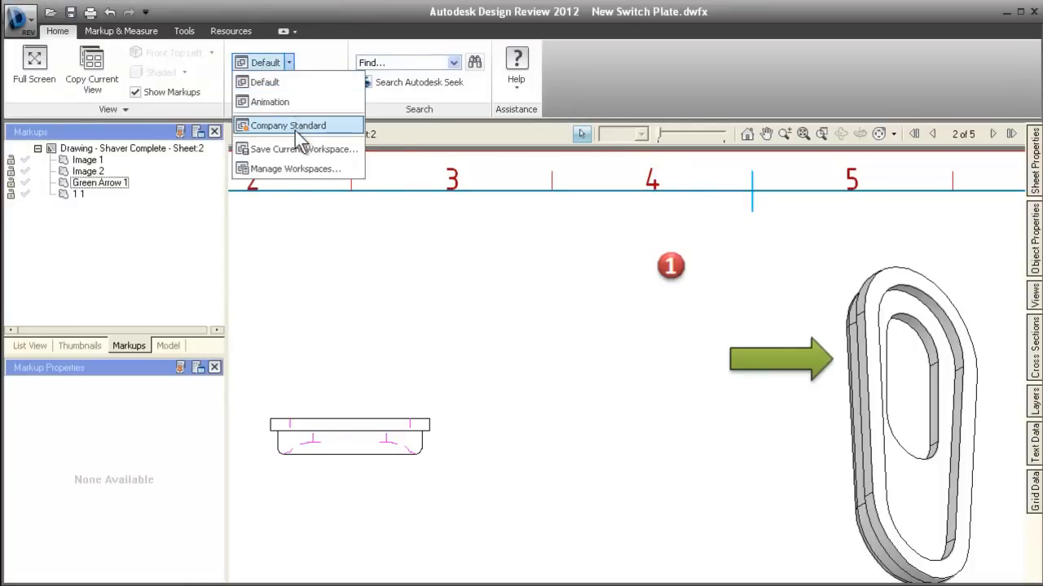
click(287, 125)
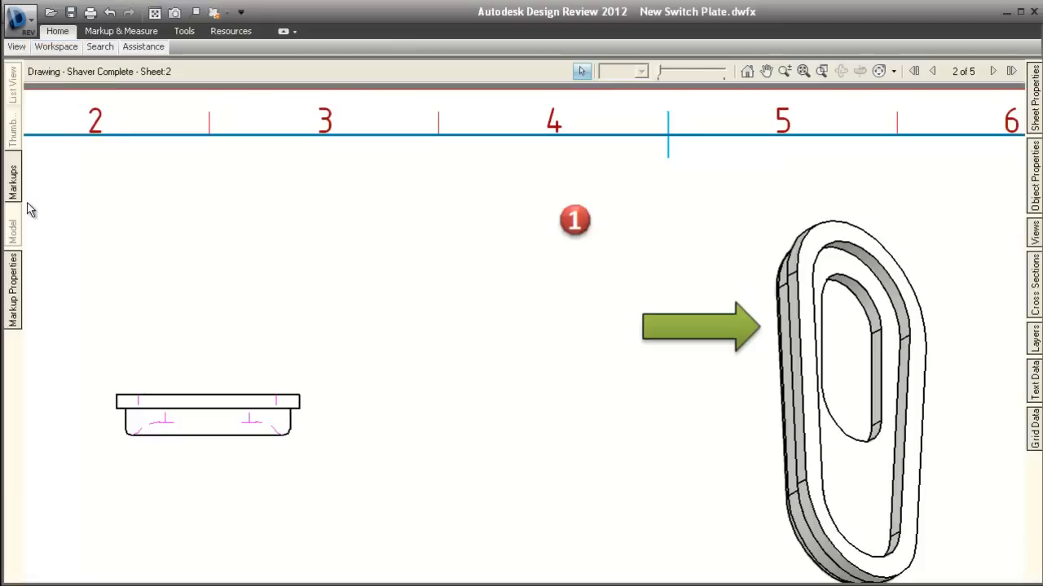
mouse_move(96, 295)
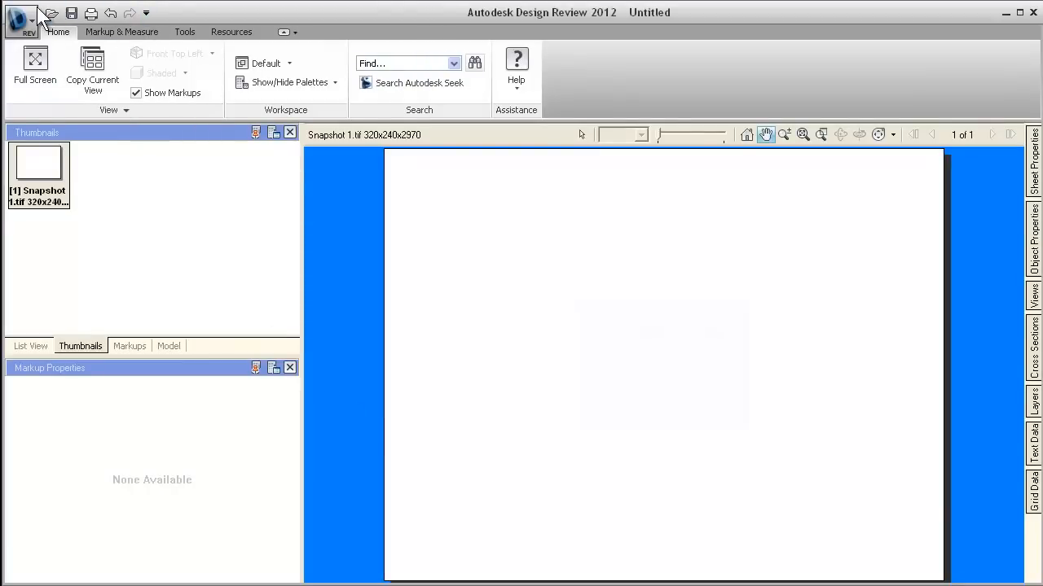
Export the current program options to a file named 'Light Blue DWF'.
click(21, 25)
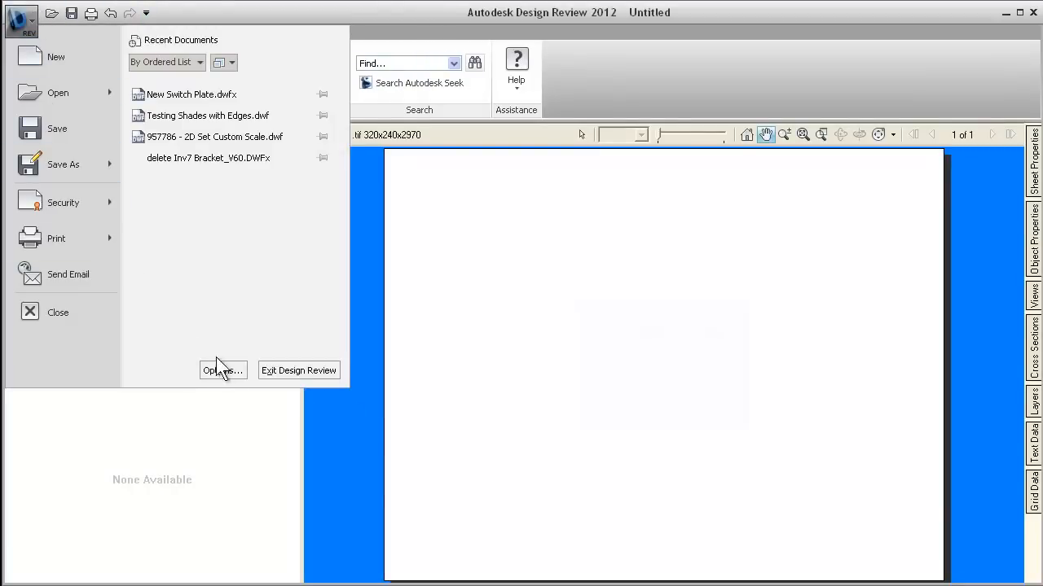
click(222, 370)
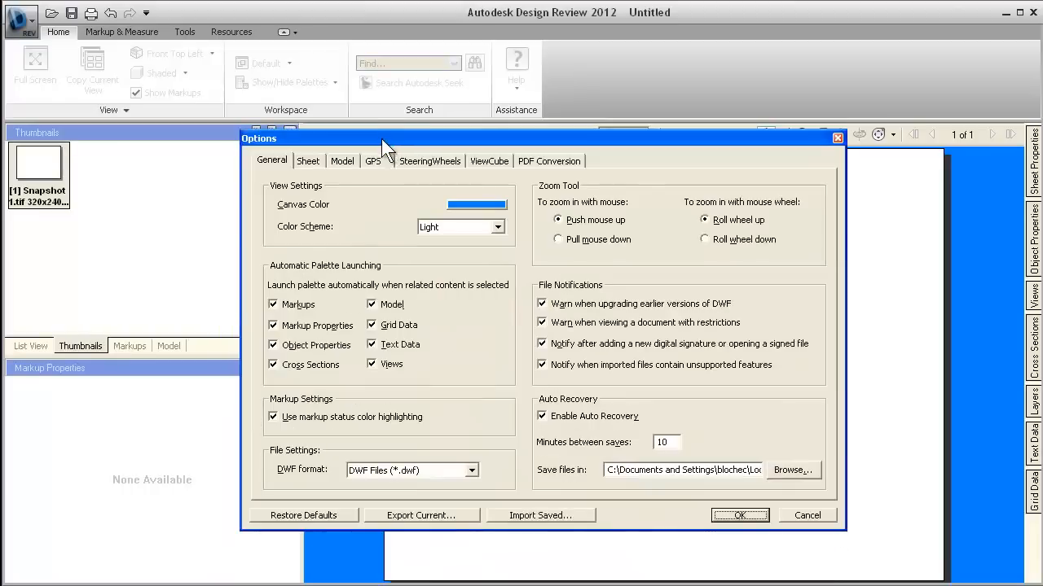
click(422, 515)
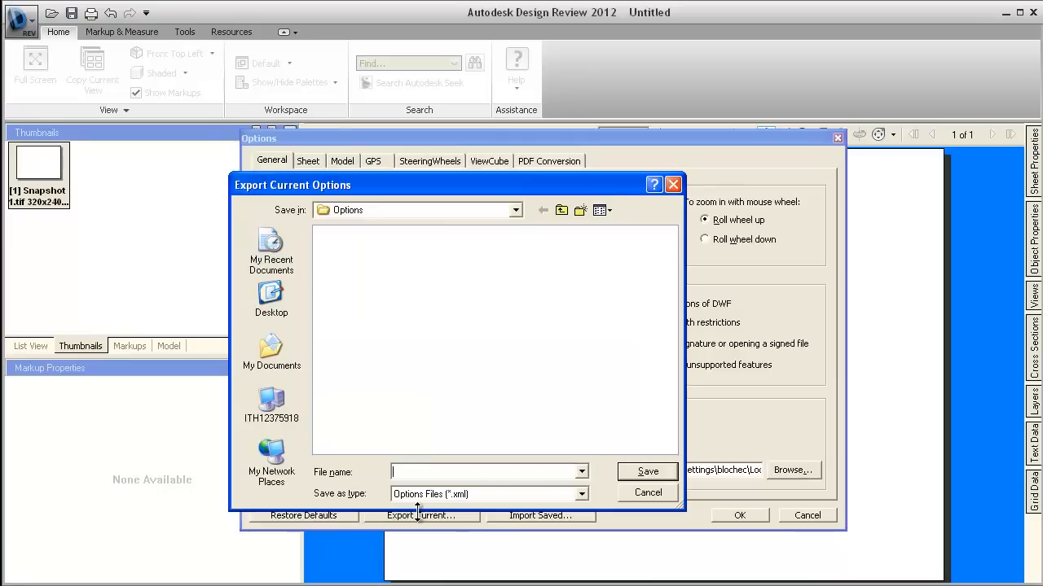
text(L)
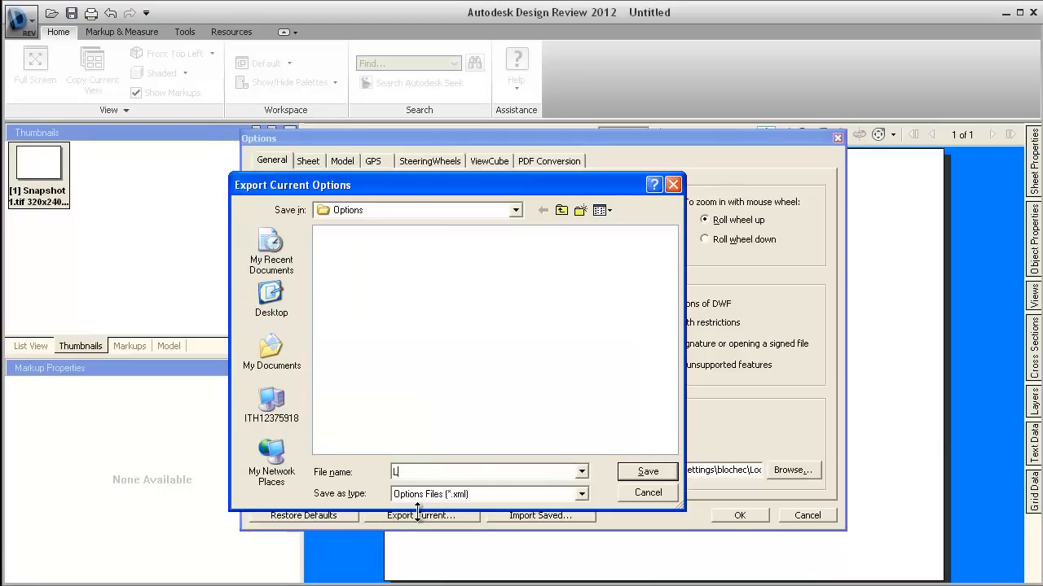
text(ight Blue)
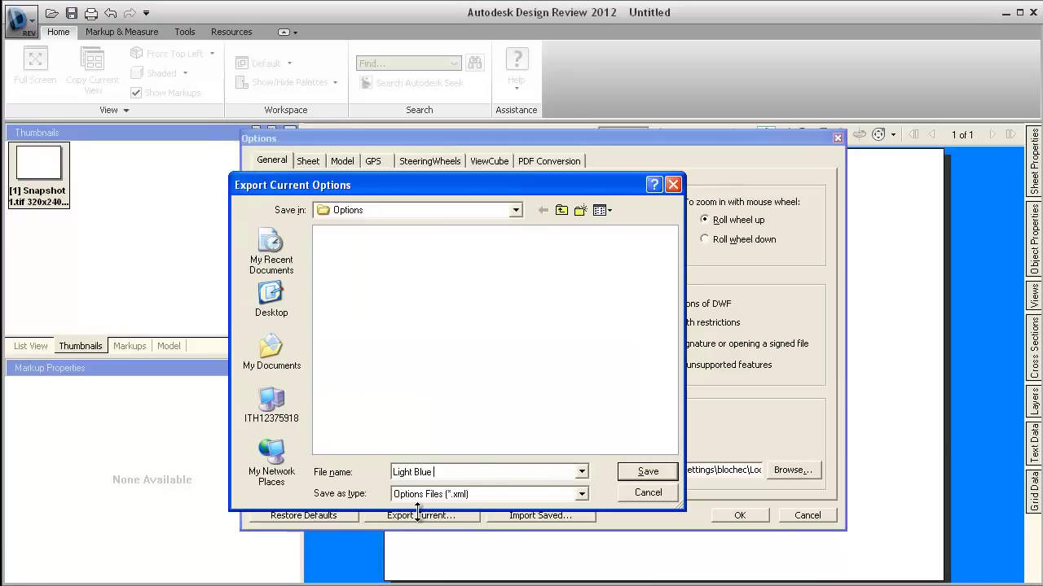
text(DWF)
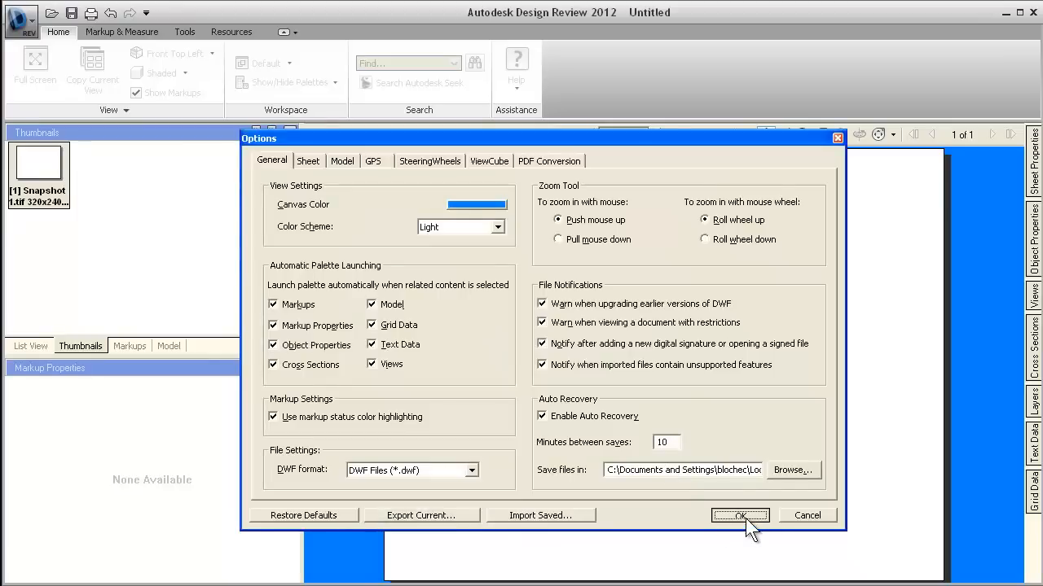
click(740, 516)
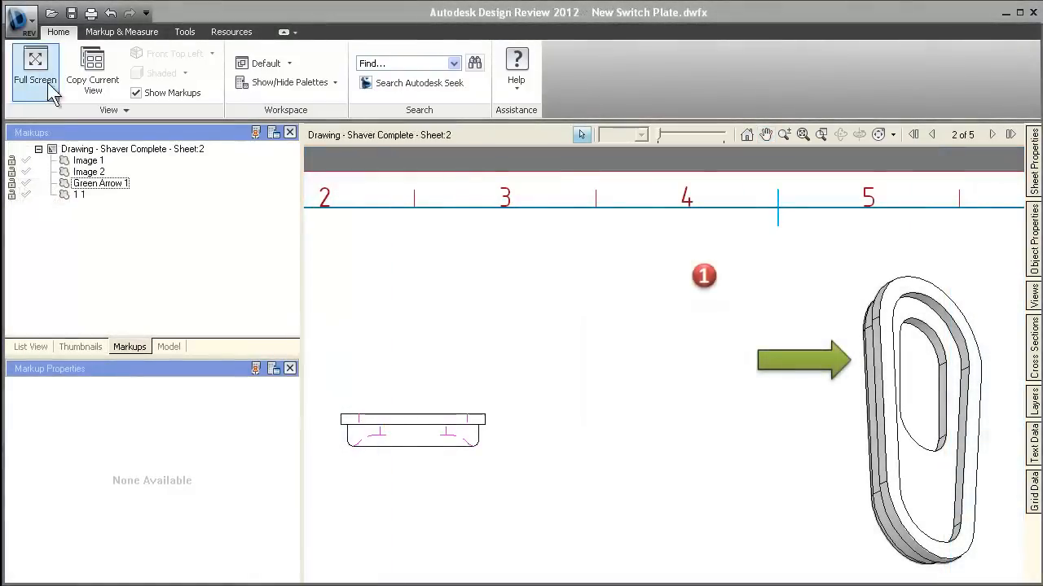
mouse_move(18, 16)
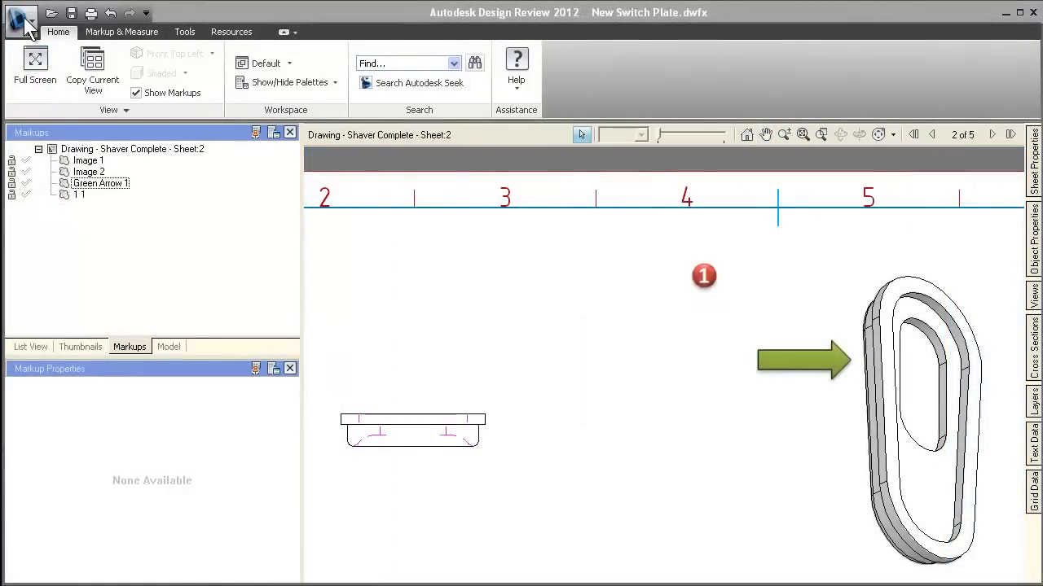
Import the Light Blue DWF.xml options file in Options and apply it.
click(21, 14)
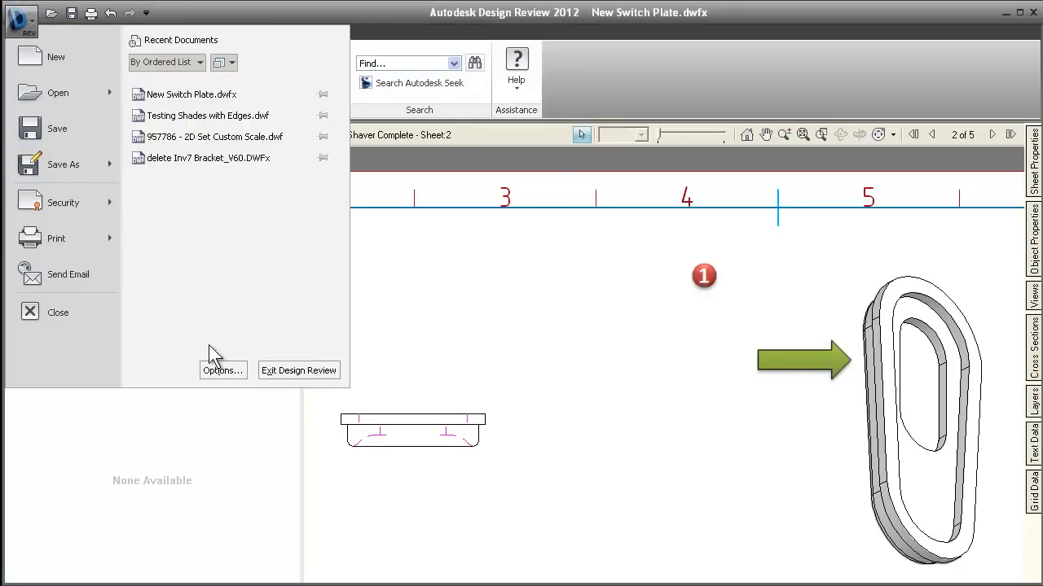
click(222, 370)
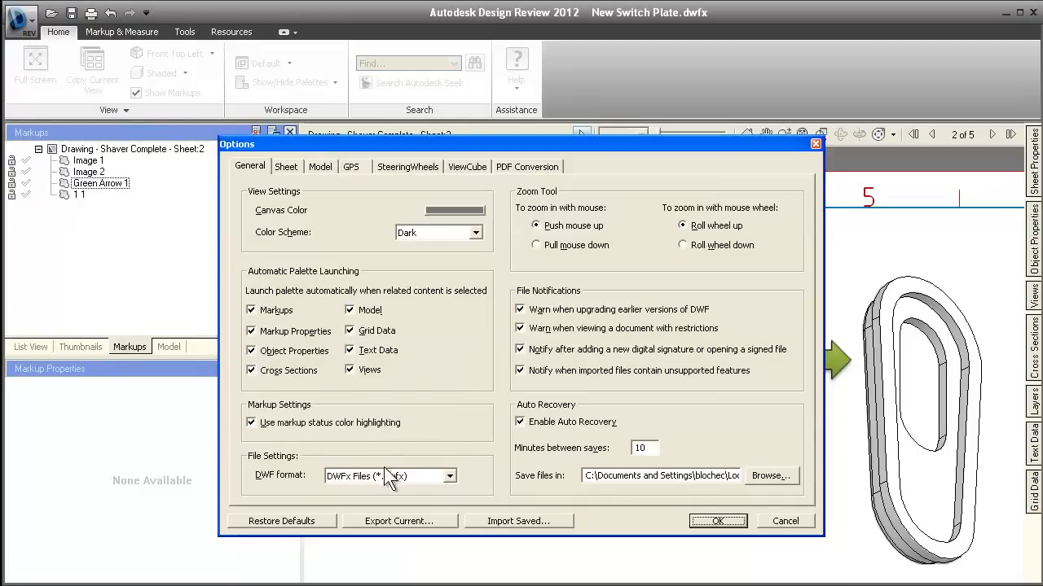
click(519, 520)
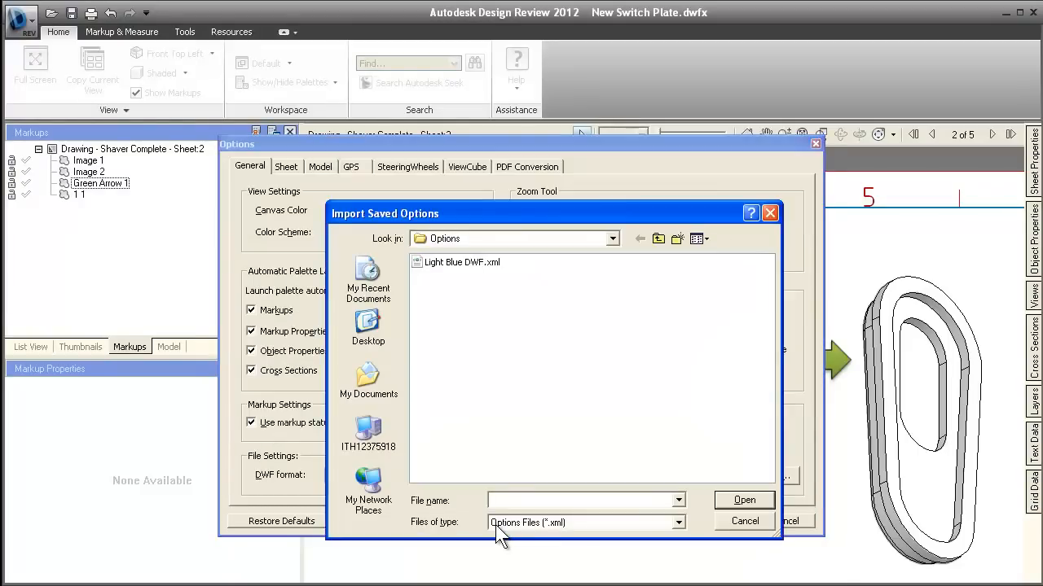
click(462, 261)
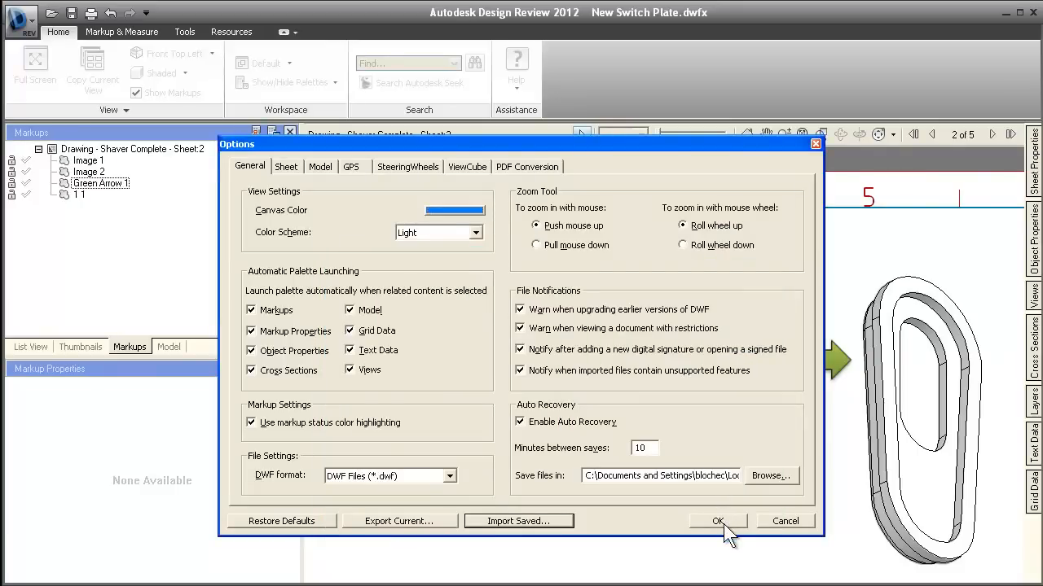
click(718, 520)
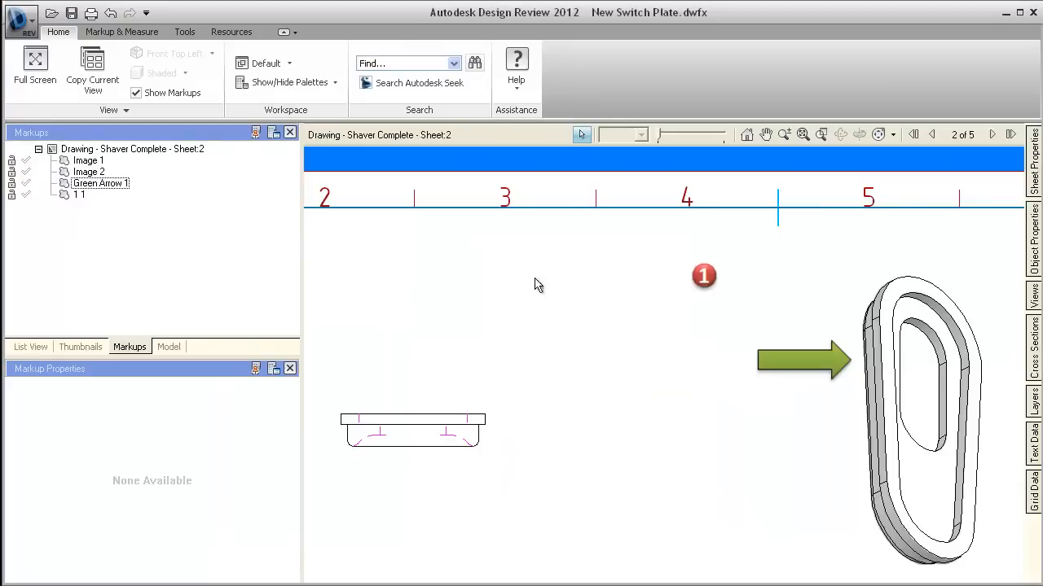
mouse_move(292, 114)
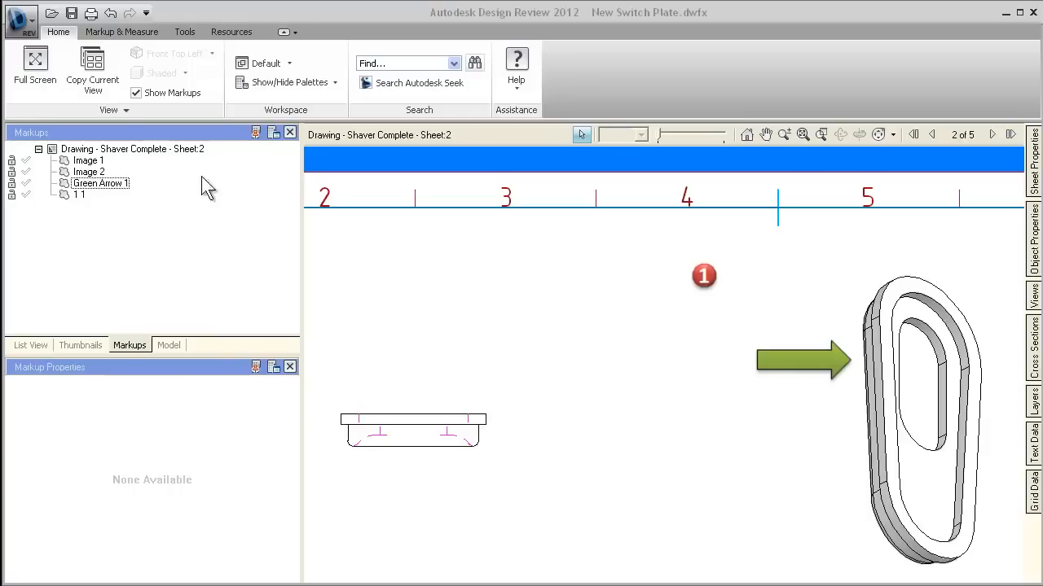
Open Print, inspect Custom Scale with inches units, and cancel to keep 1:1.
click(28, 18)
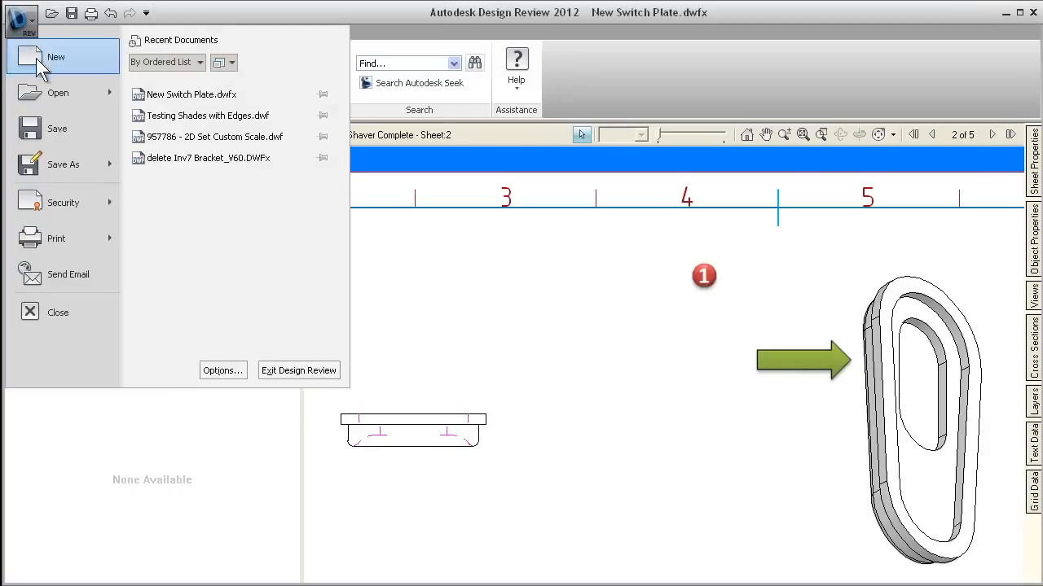
click(56, 238)
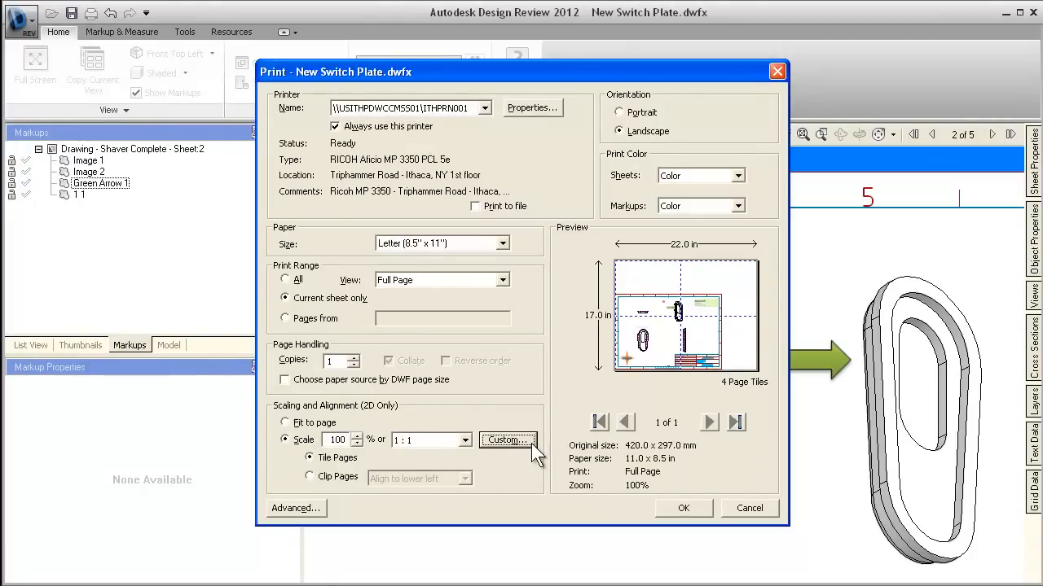
click(507, 440)
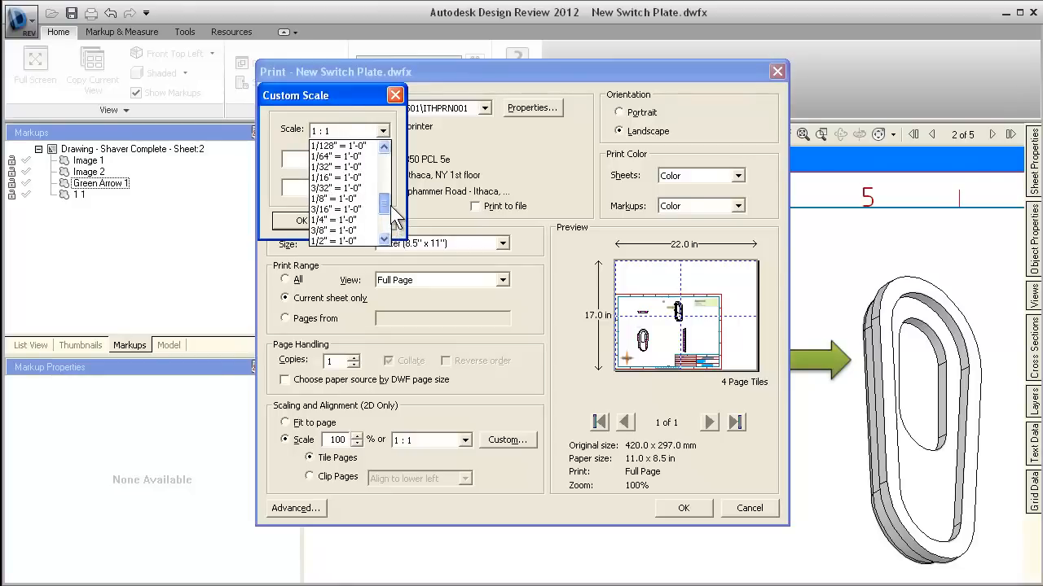
scroll(down, 3)
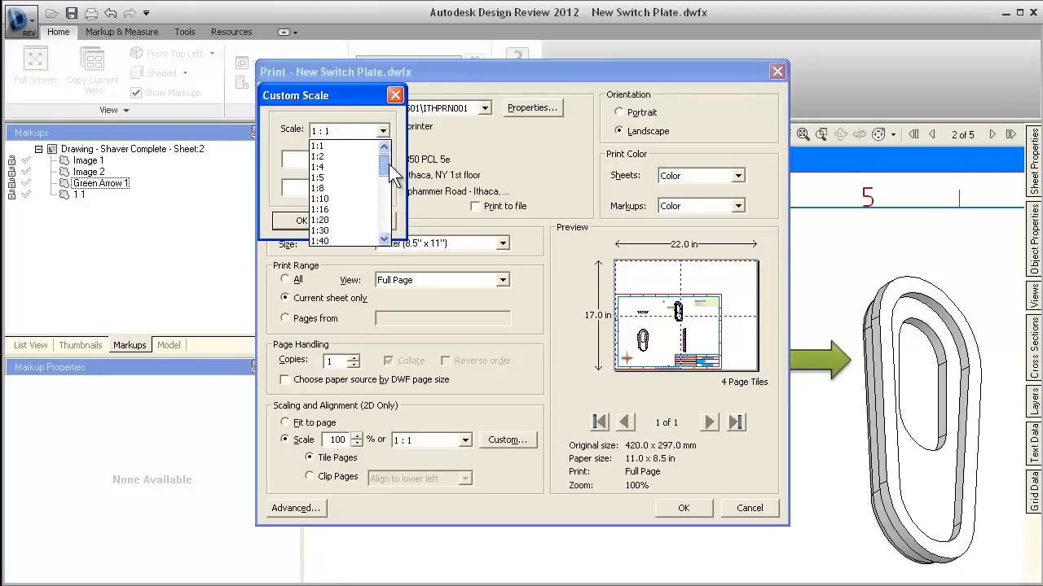
scroll(down, 3)
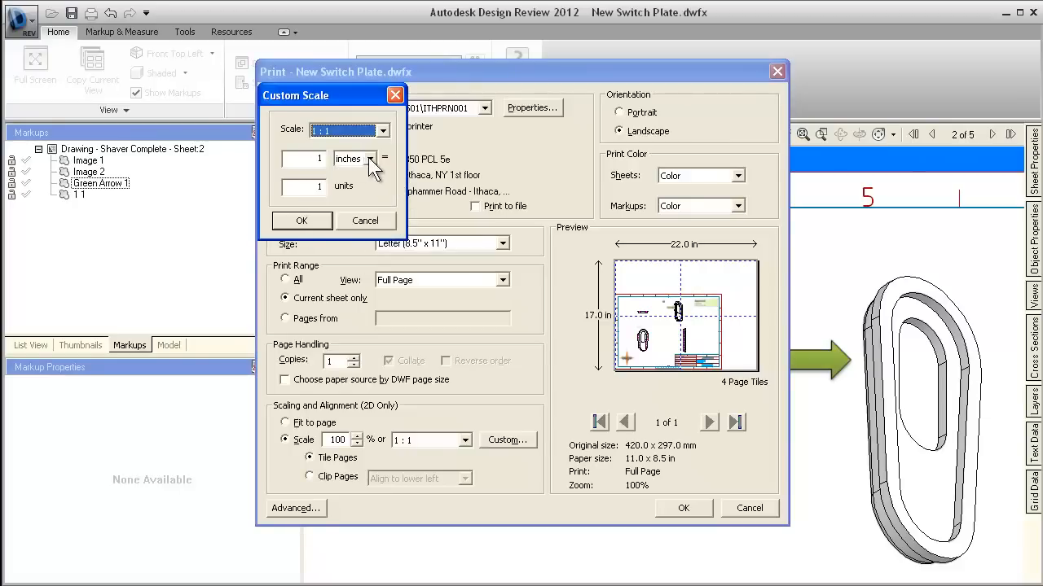
click(373, 158)
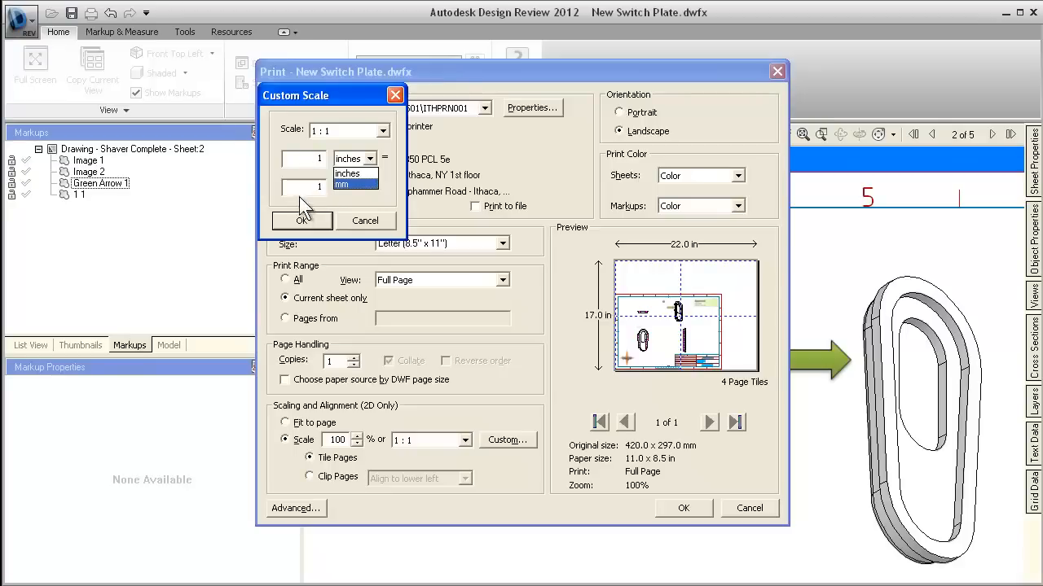
click(355, 186)
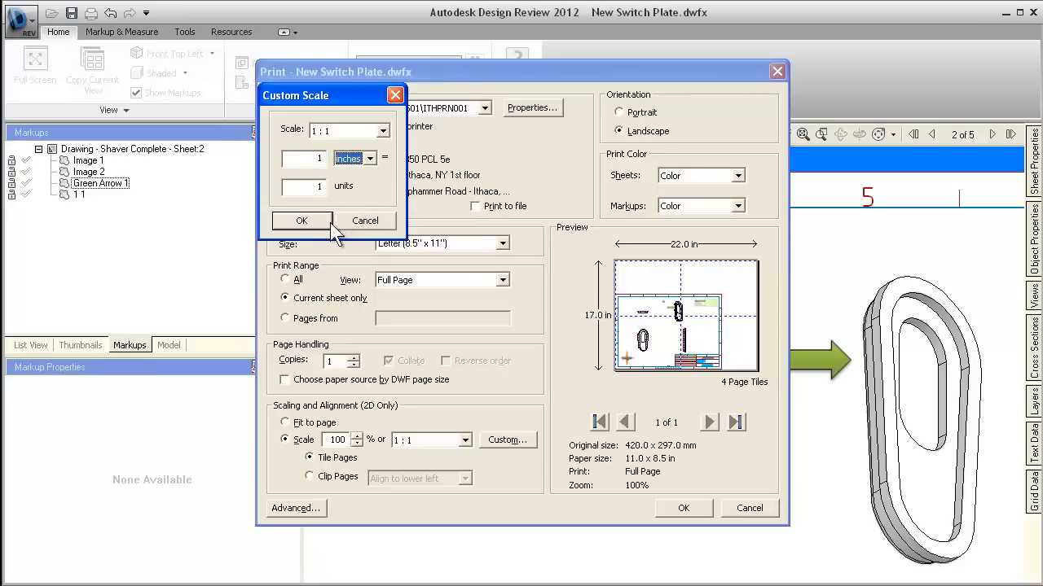
mouse_move(389, 233)
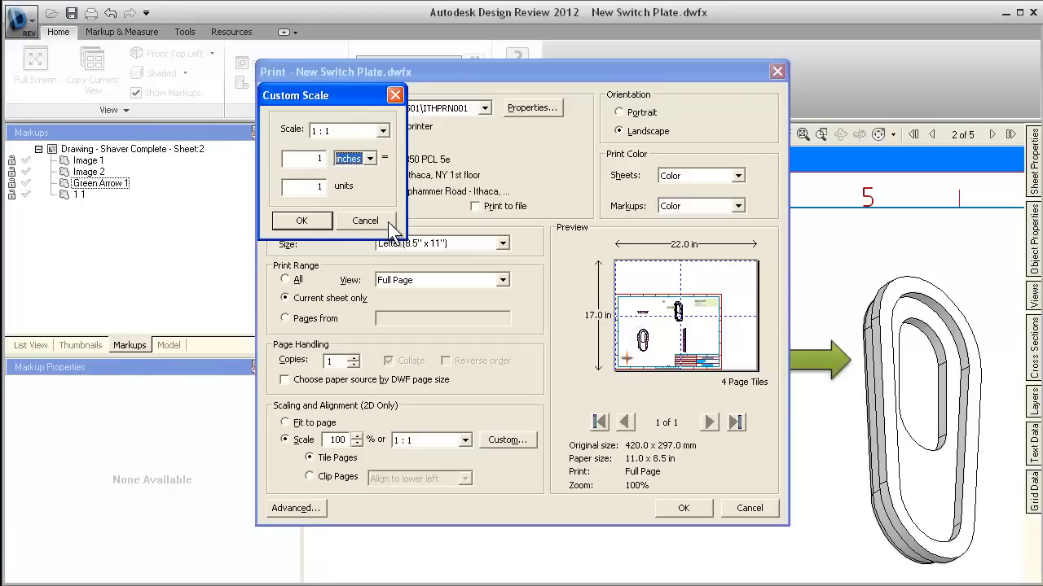
click(365, 220)
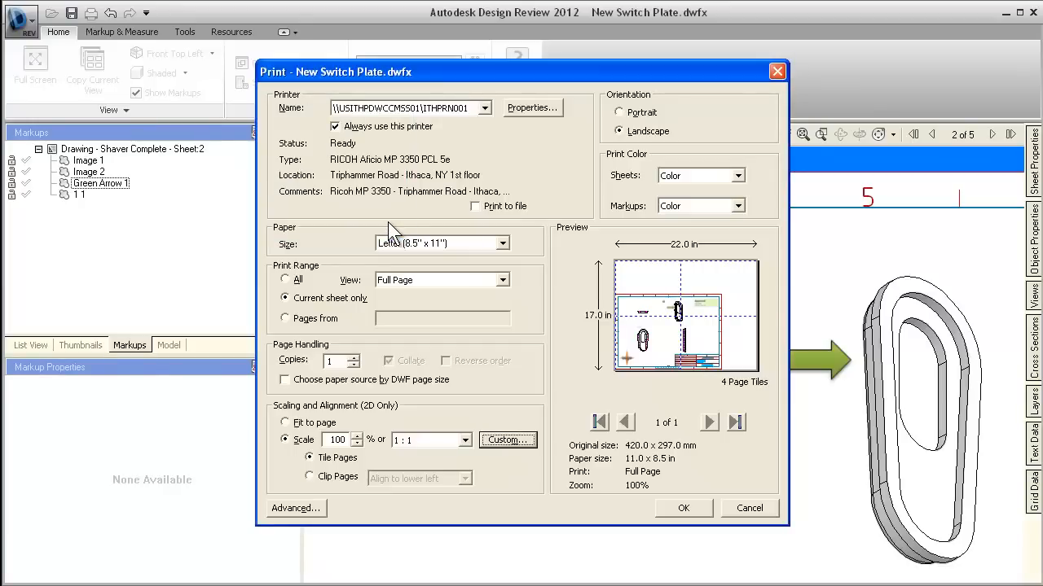
Cancel printing and open 2D Units and Scale, selecting the Actual scale field.
click(749, 508)
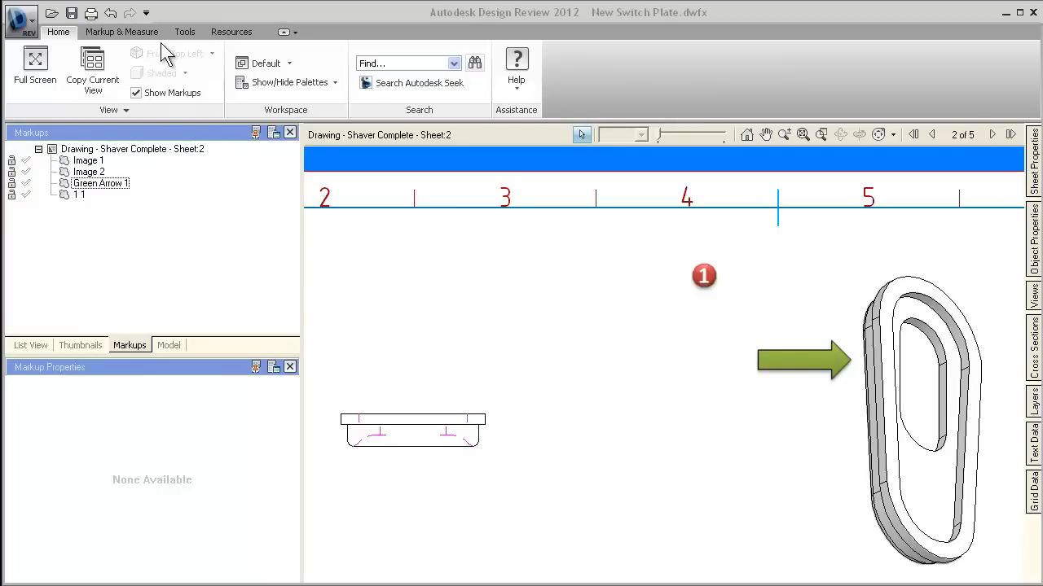
click(121, 31)
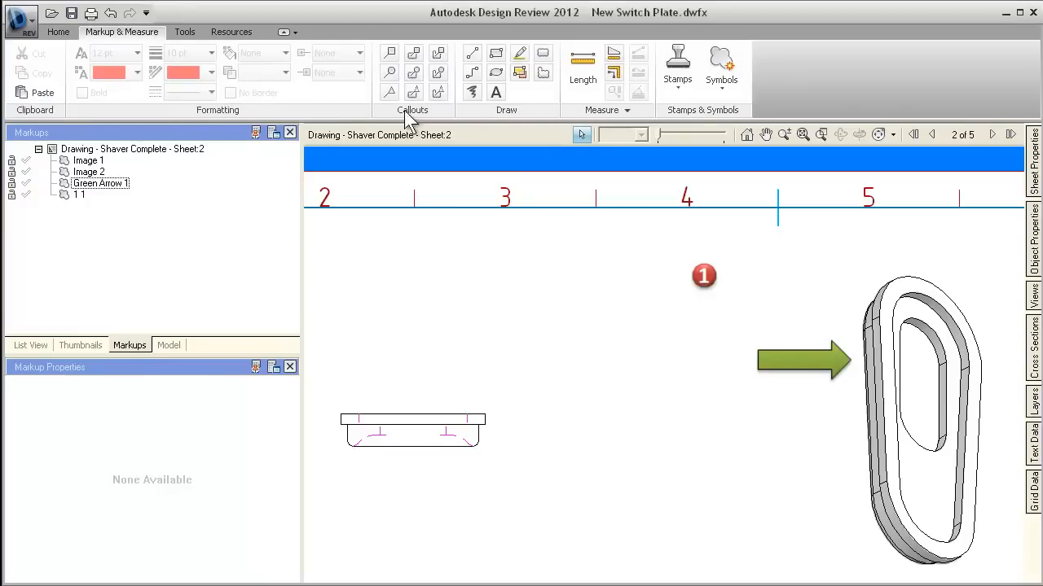
click(607, 110)
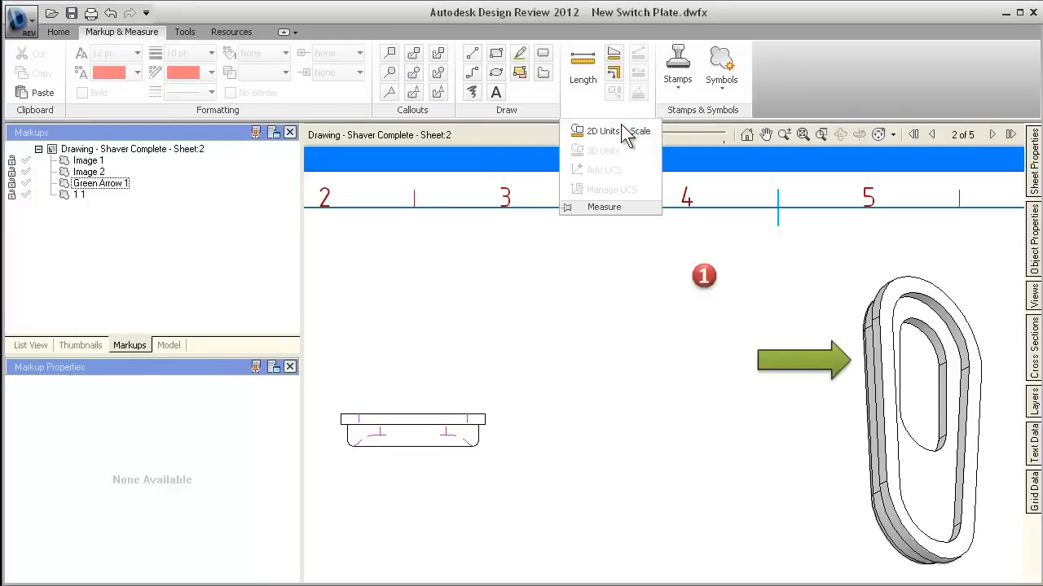
click(603, 131)
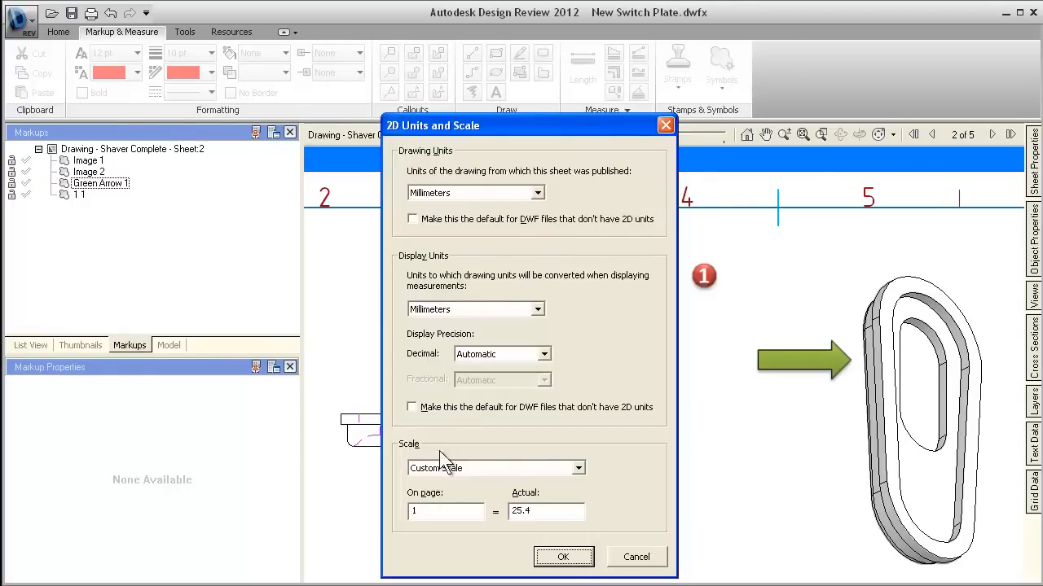
click(545, 512)
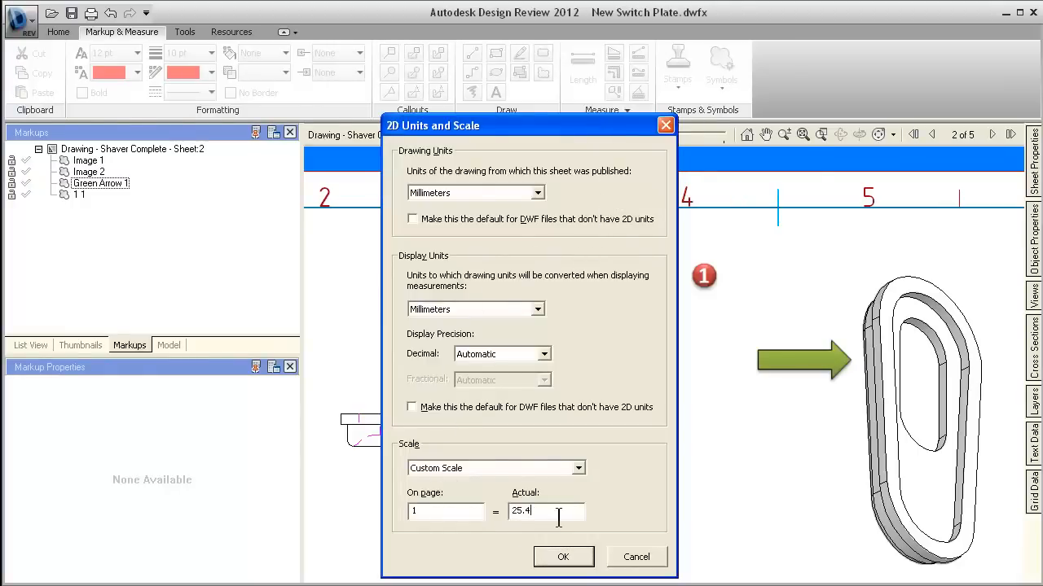